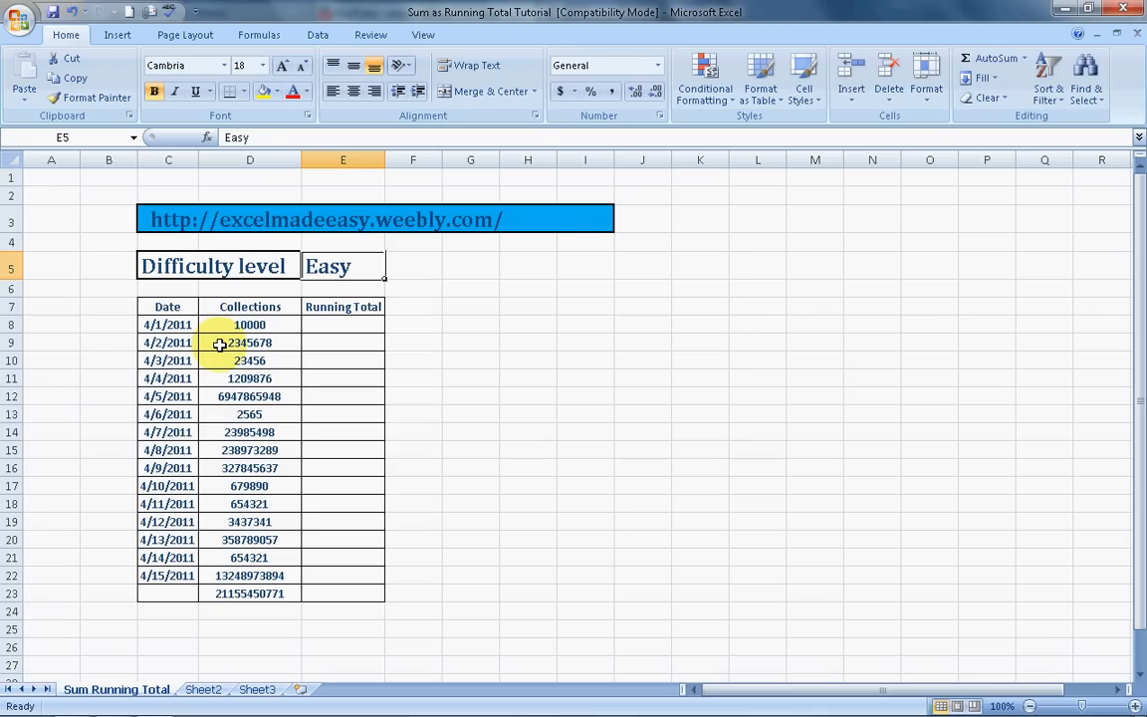
Inspect the first date and collection cells and the Running Total cells E8–E10.
{"action": "left_click", "coordinate": [167, 324]}
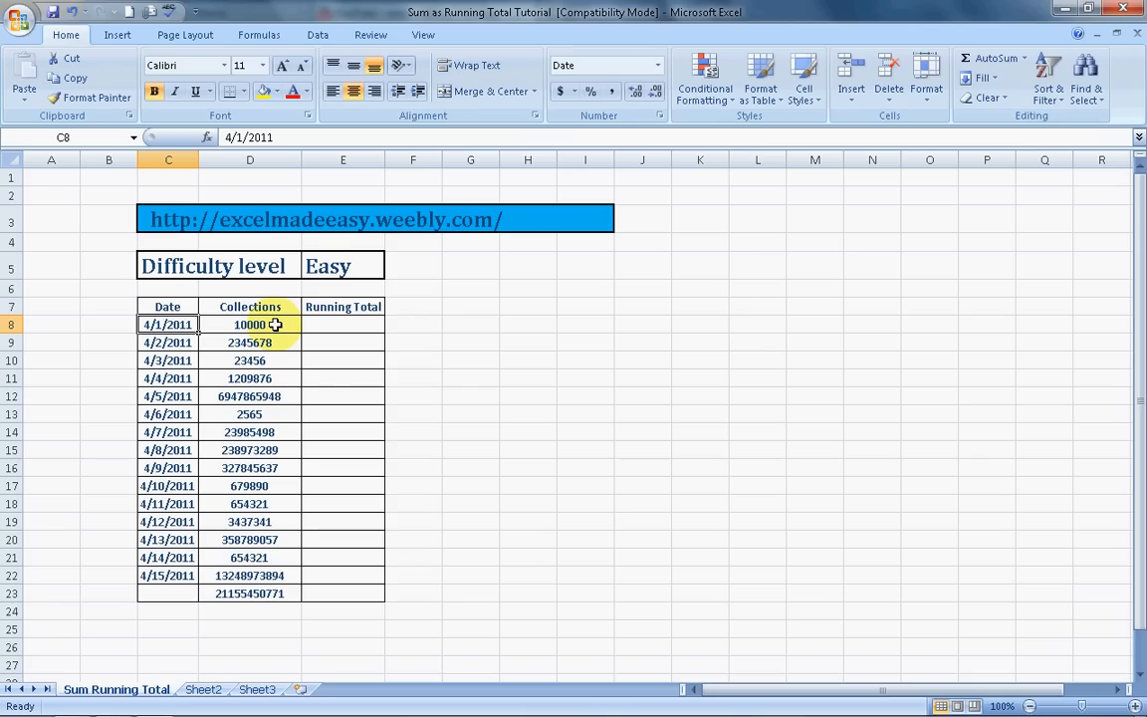
{"action": "mouse_move", "coordinate": [263, 570]}
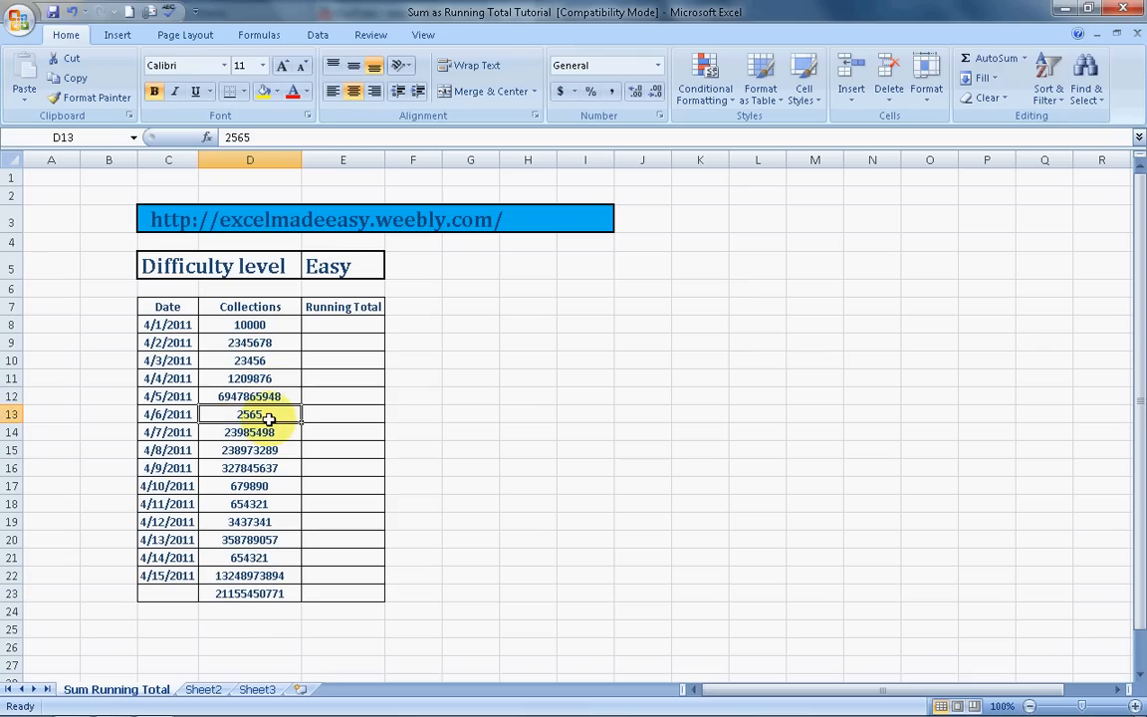
{"action": "mouse_move", "coordinate": [279, 418]}
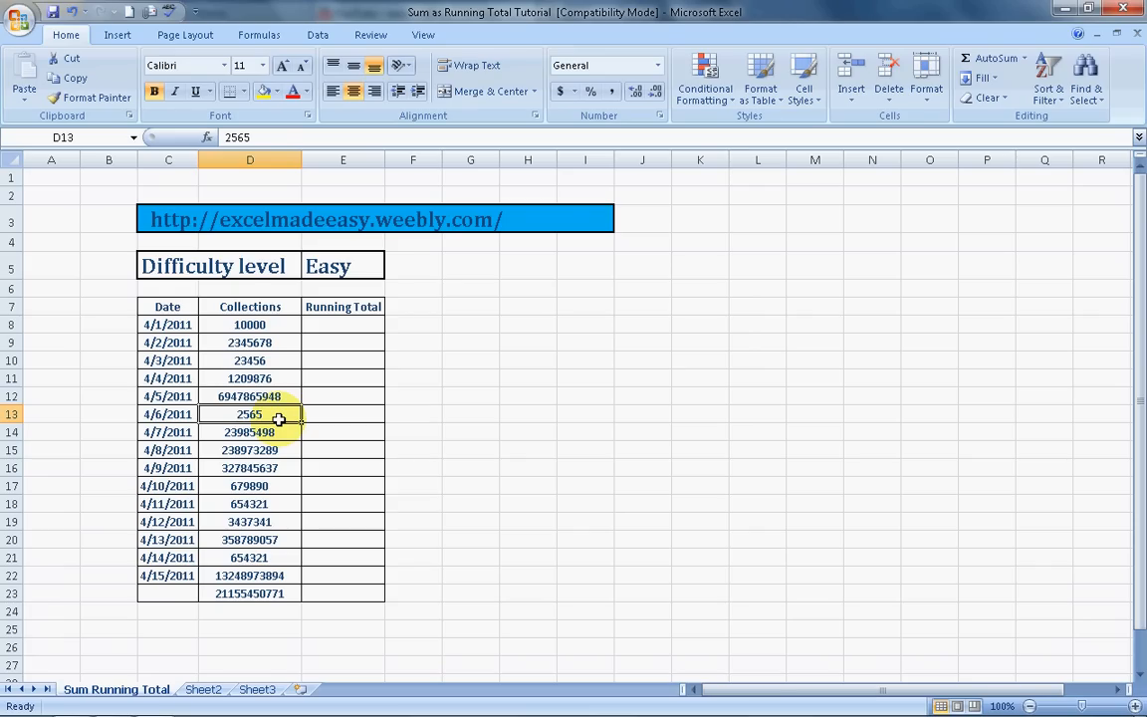
{"action": "left_click", "coordinate": [248, 325]}
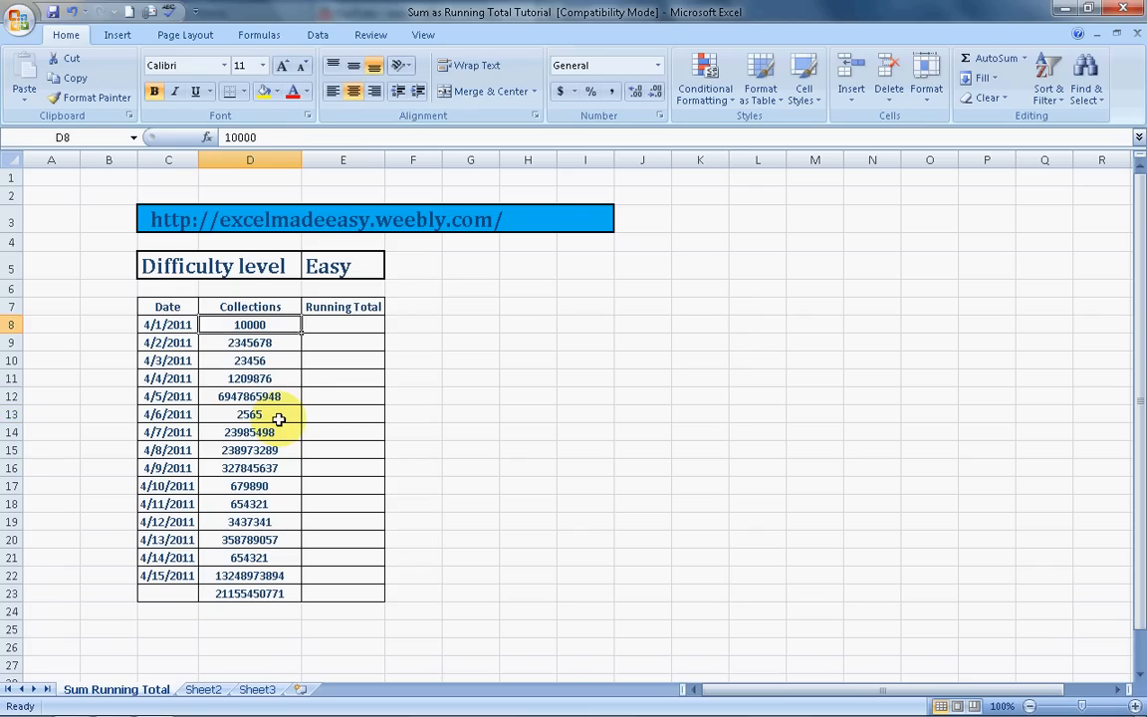
{"action": "left_click", "coordinate": [343, 323]}
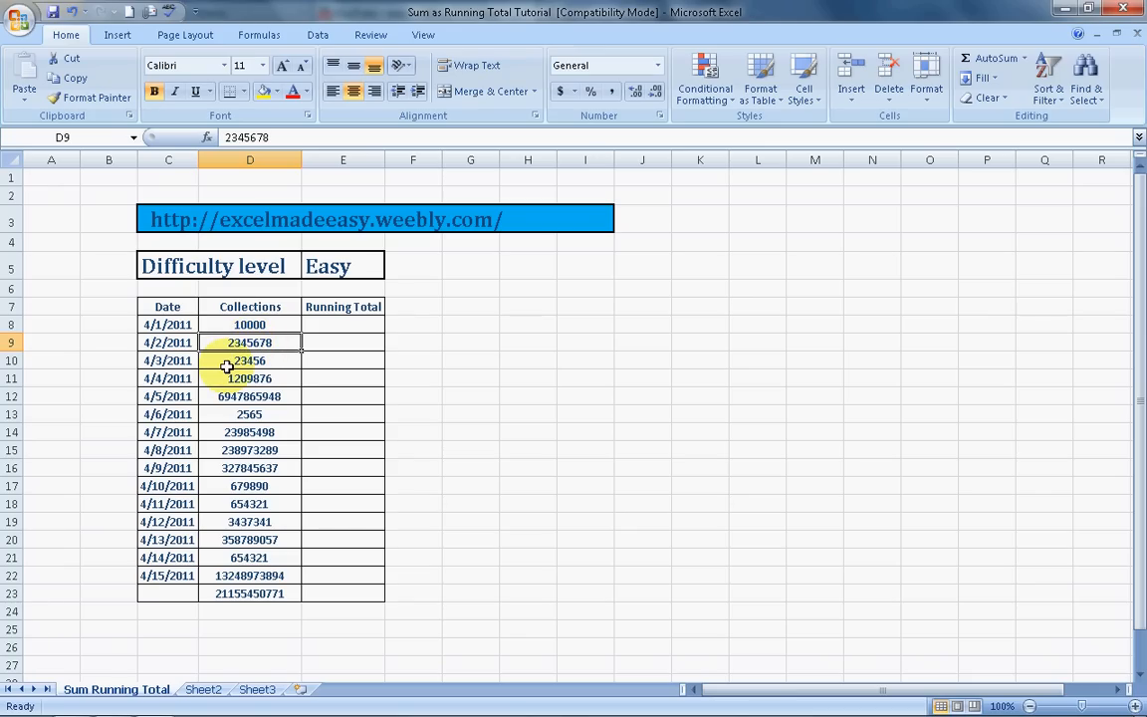
{"action": "left_click", "coordinate": [342, 341]}
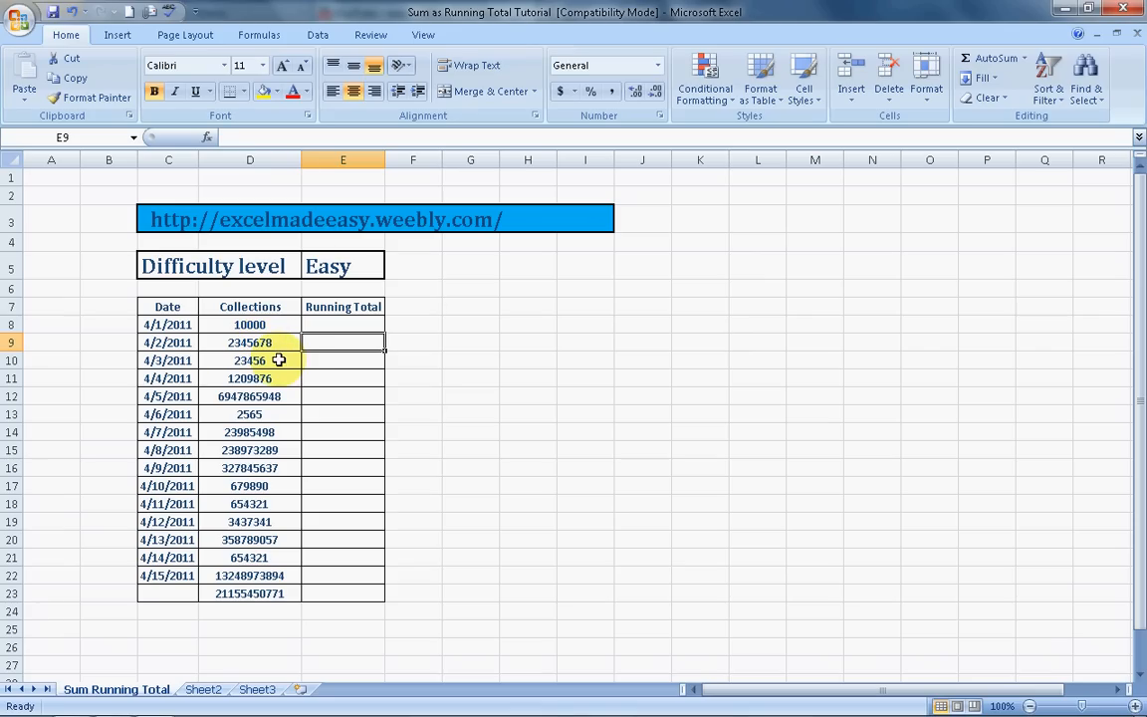
{"action": "left_click", "coordinate": [342, 359]}
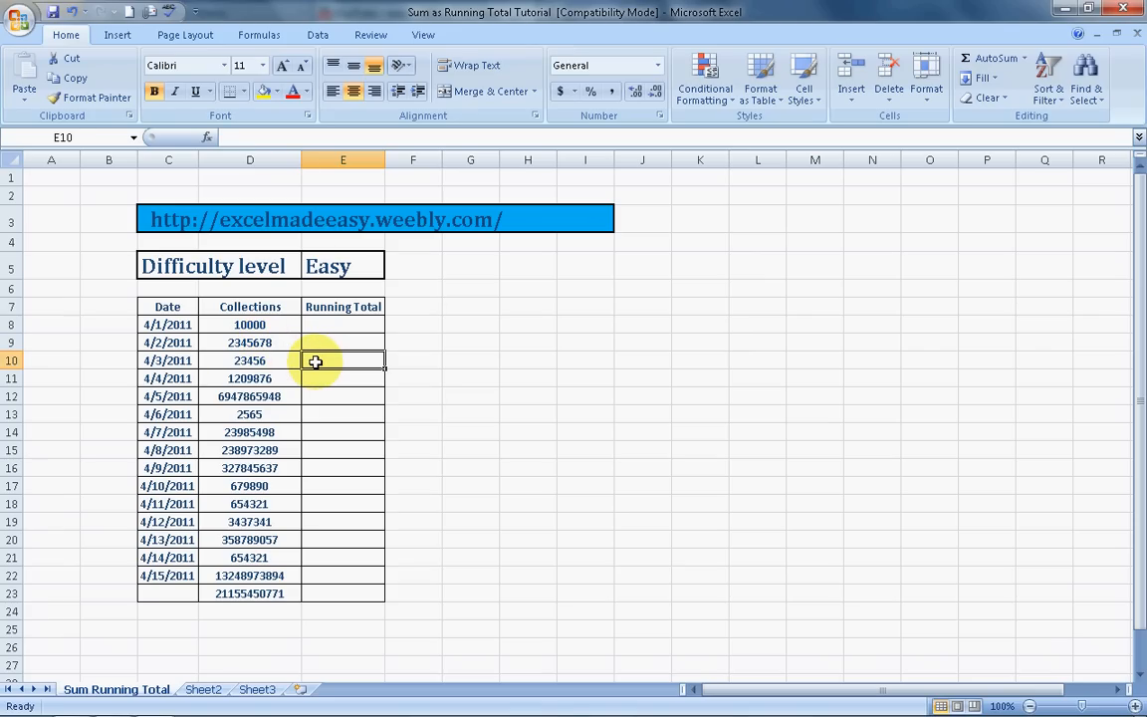
{"action": "left_click", "coordinate": [342, 324]}
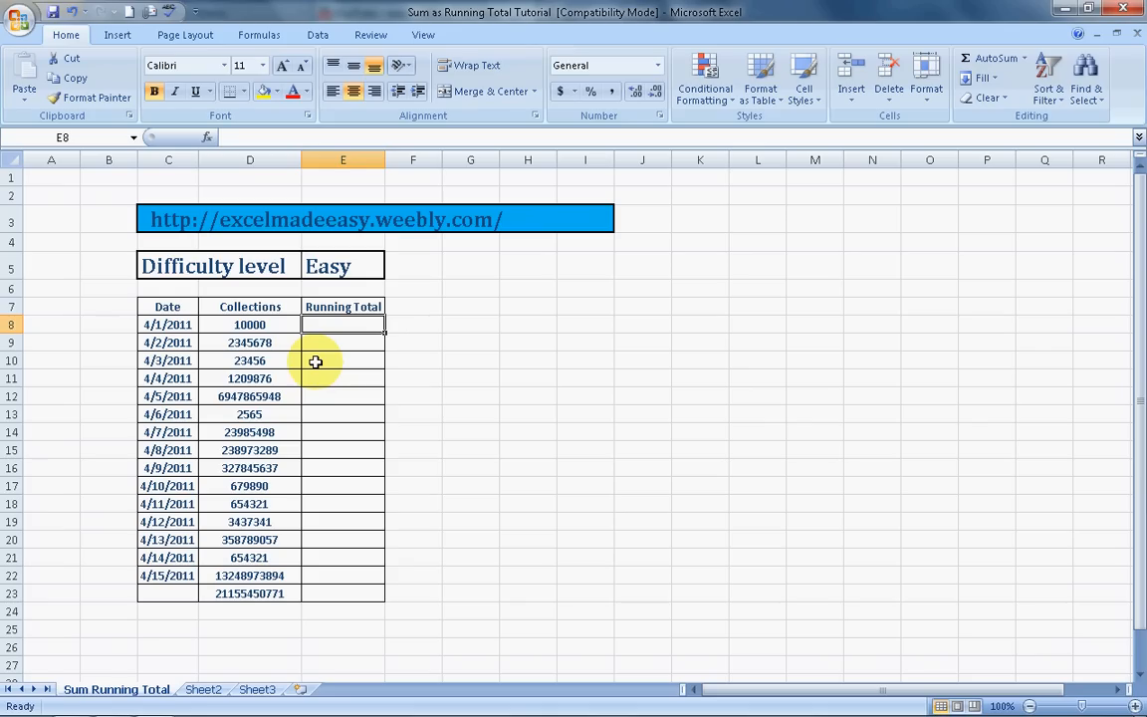
Start typing =sum( in E8, correcting the mistyped function name.
{"action": "type", "text": "="}
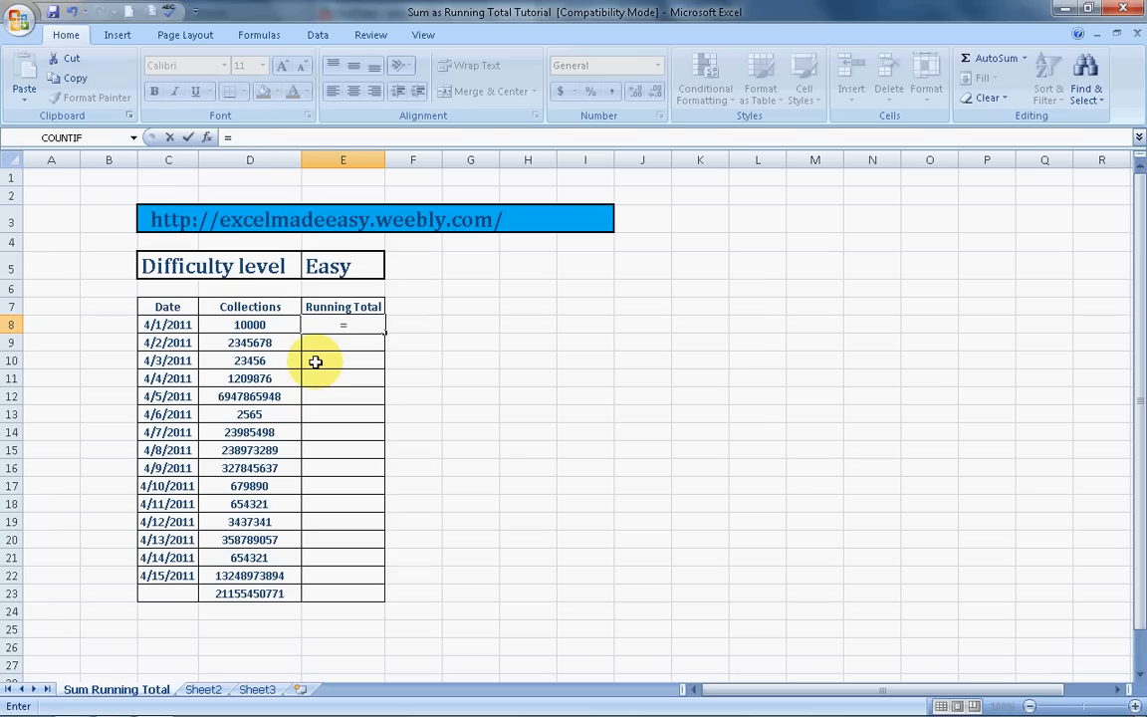
{"action": "type", "text": "("}
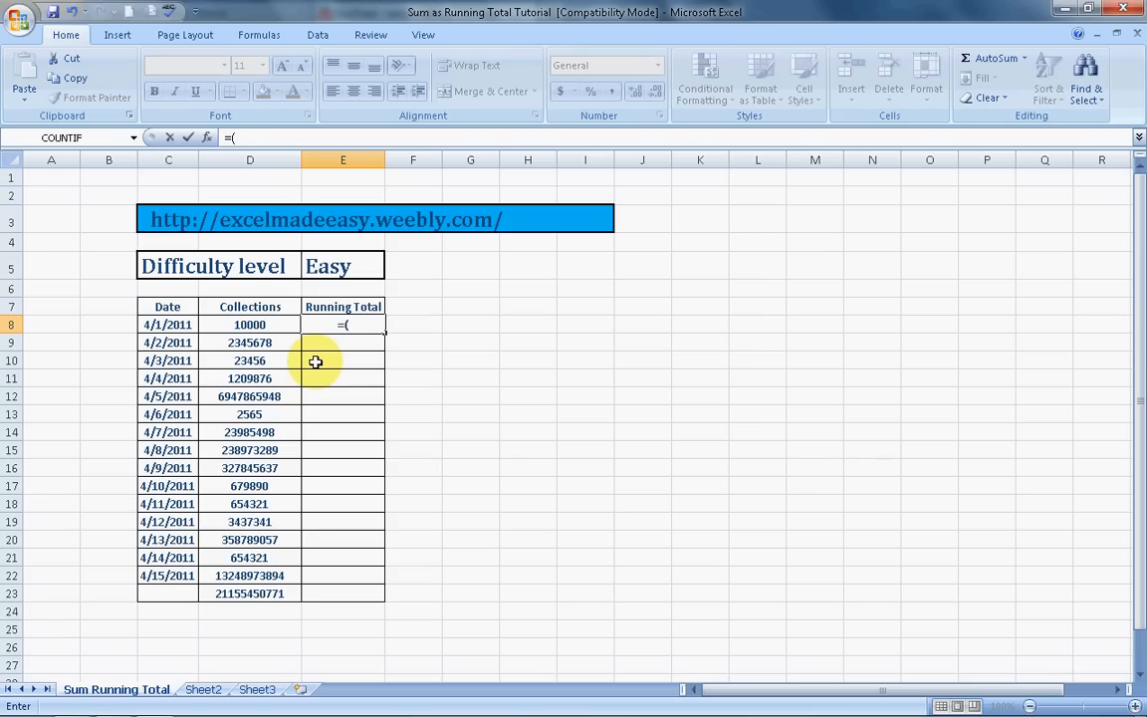
{"action": "type", "text": "sum"}
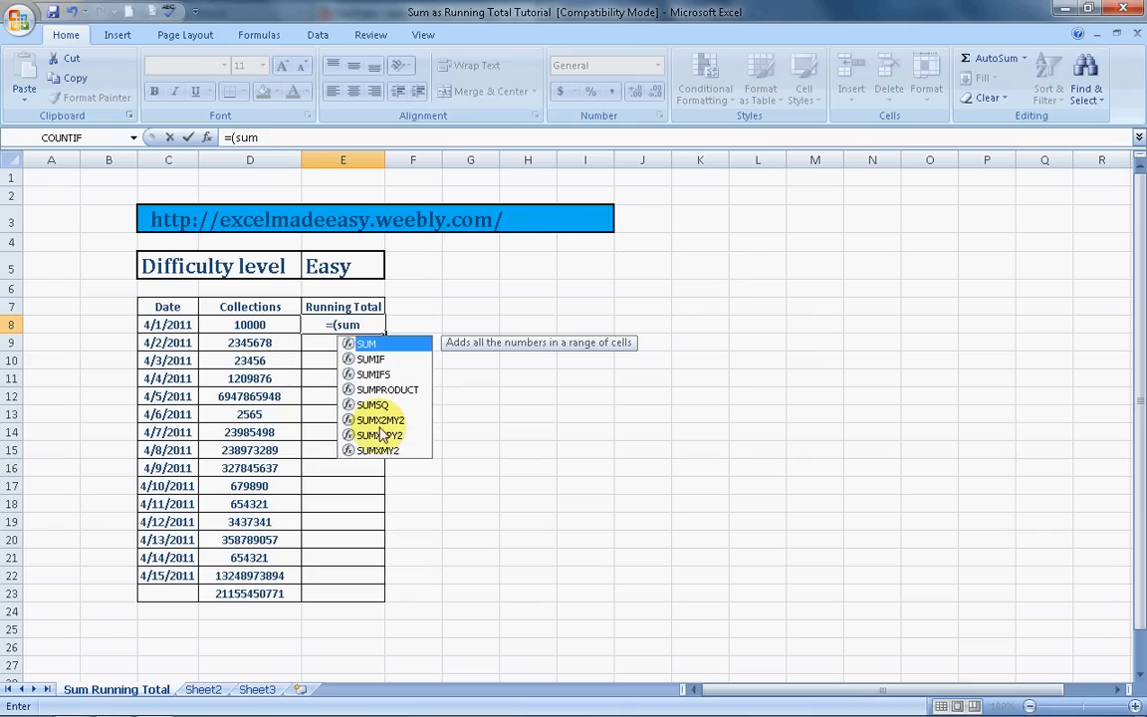
{"action": "mouse_move", "coordinate": [615, 346]}
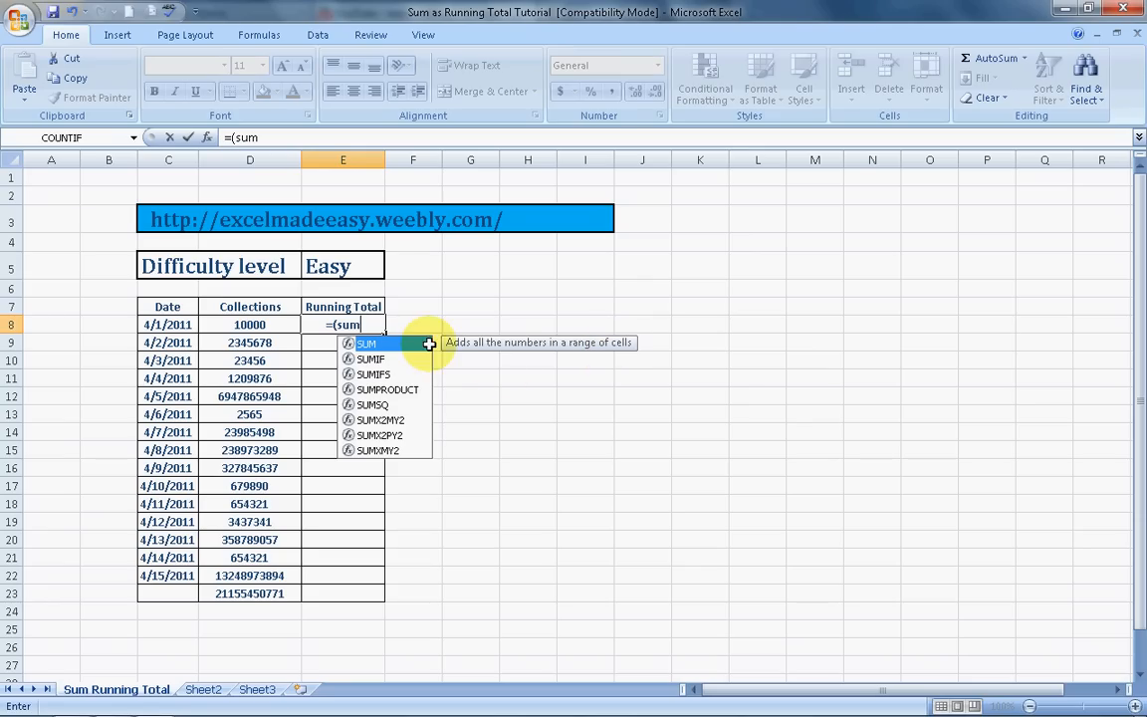
{"action": "mouse_move", "coordinate": [371, 372]}
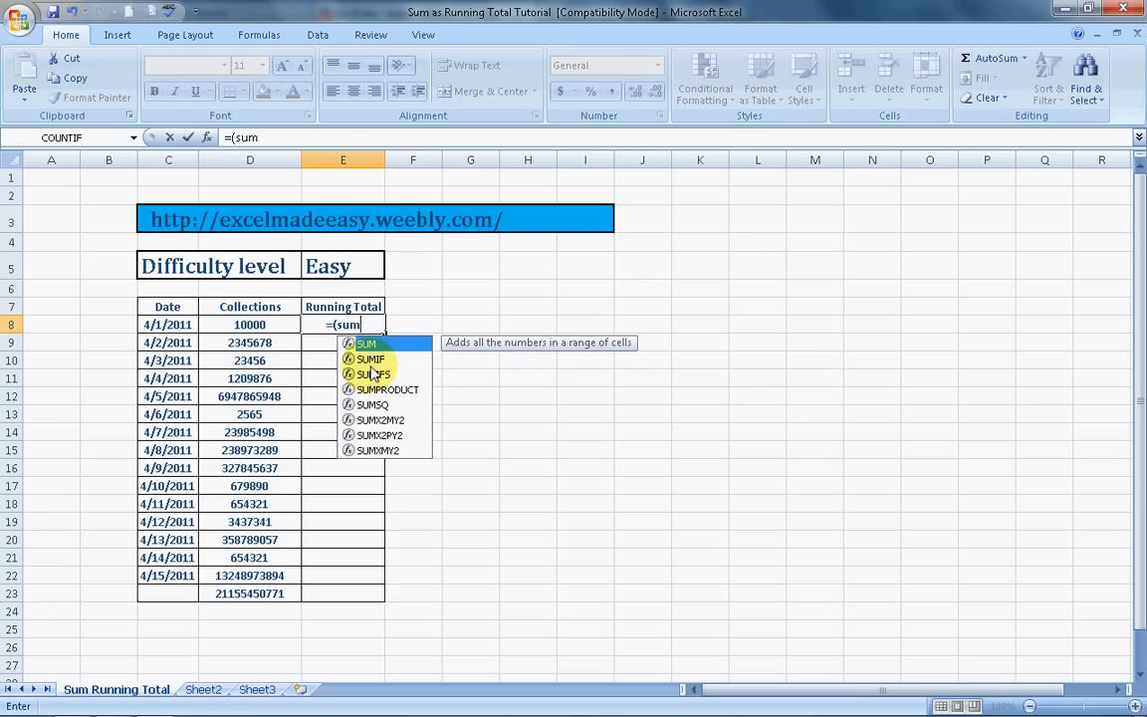
{"action": "mouse_move", "coordinate": [433, 363]}
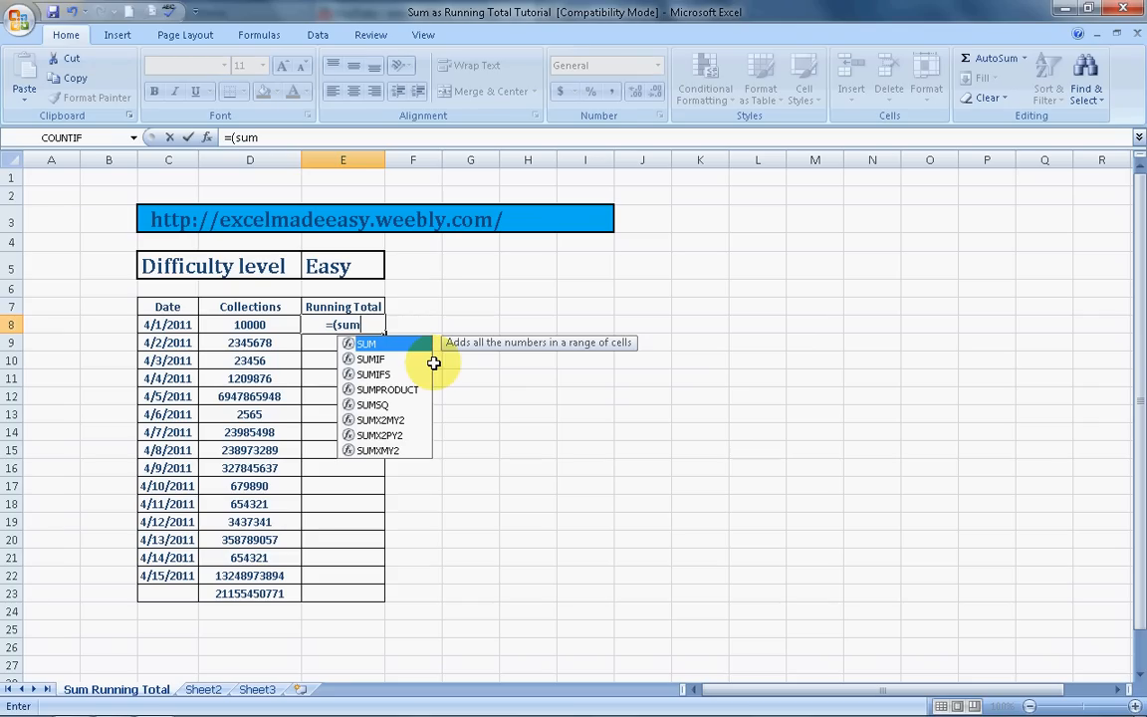
{"action": "key", "text": "BackSpace"}
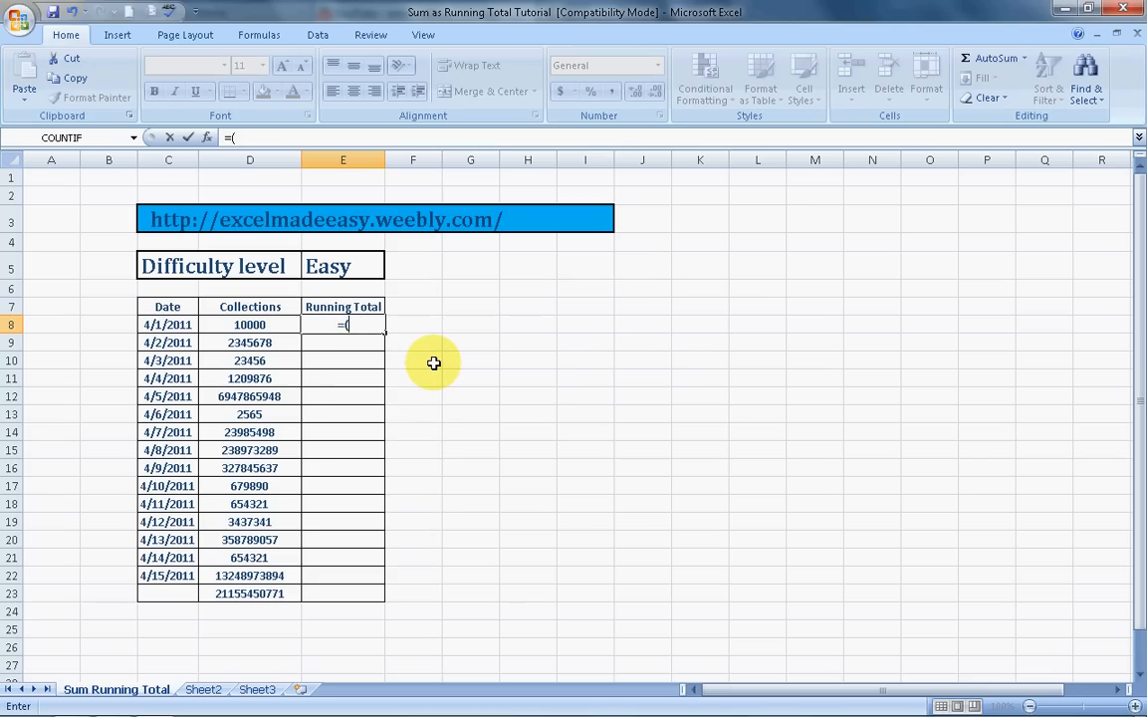
{"action": "type", "text": "sum"}
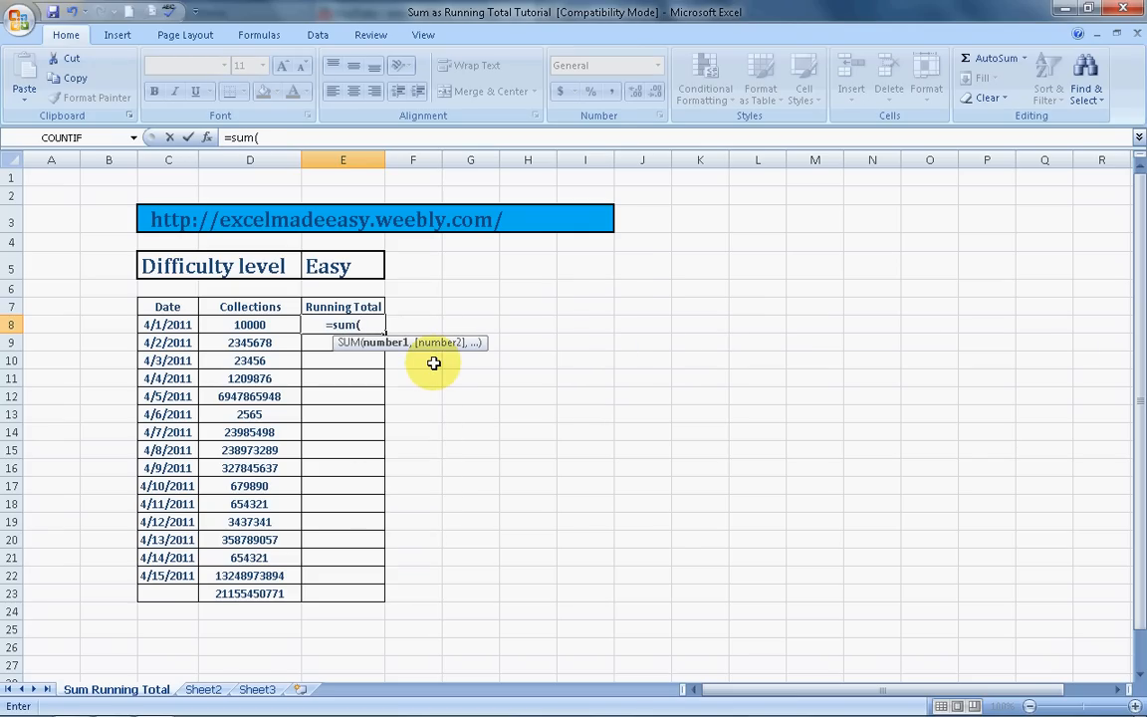
Complete E8 as =SUM(D8:D8), giving 10000 for 4/1/2011.
{"action": "left_click", "coordinate": [250, 325]}
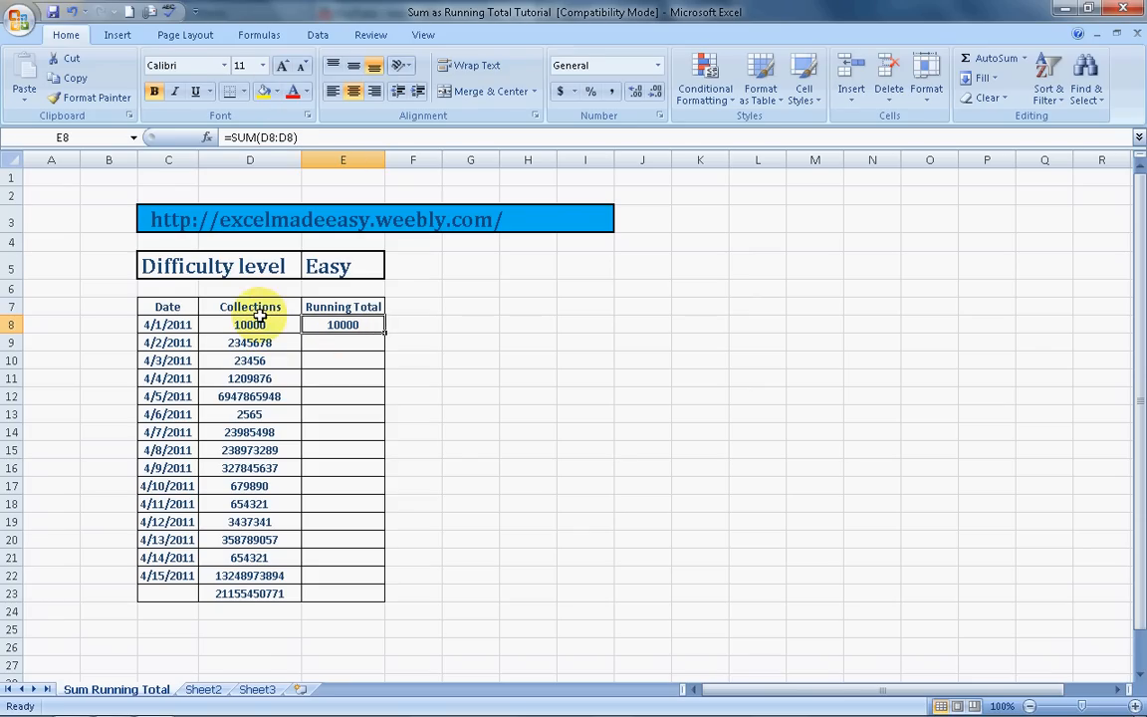
{"action": "left_click", "coordinate": [249, 324]}
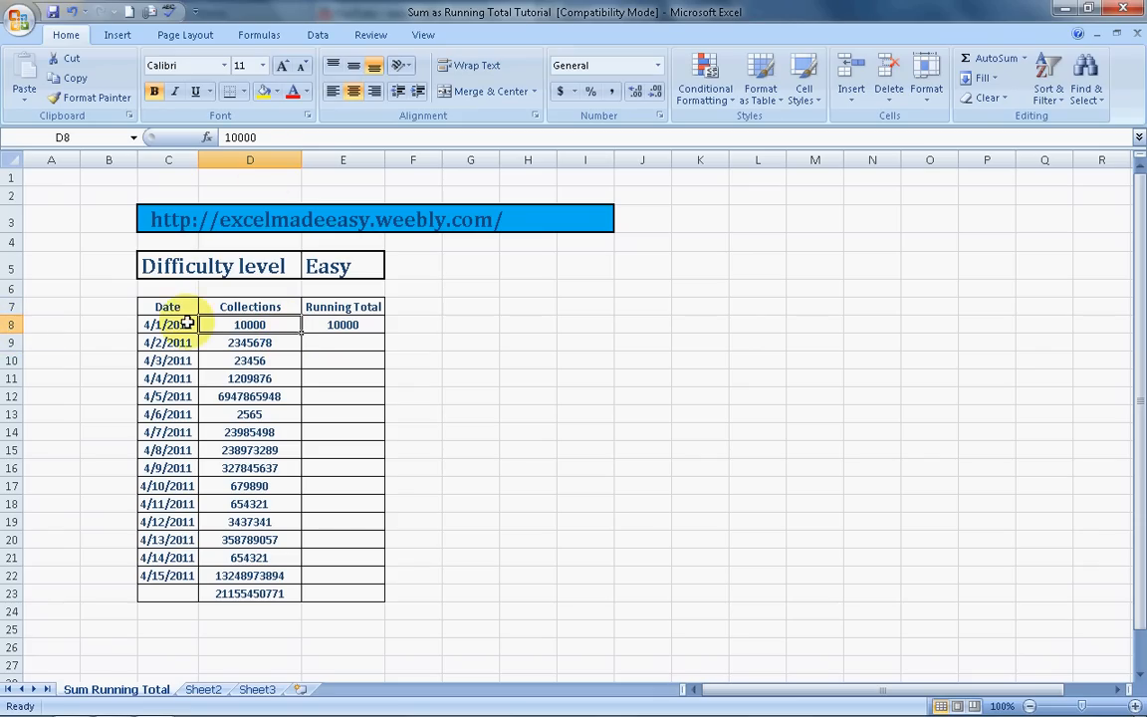
{"action": "left_click", "coordinate": [342, 325]}
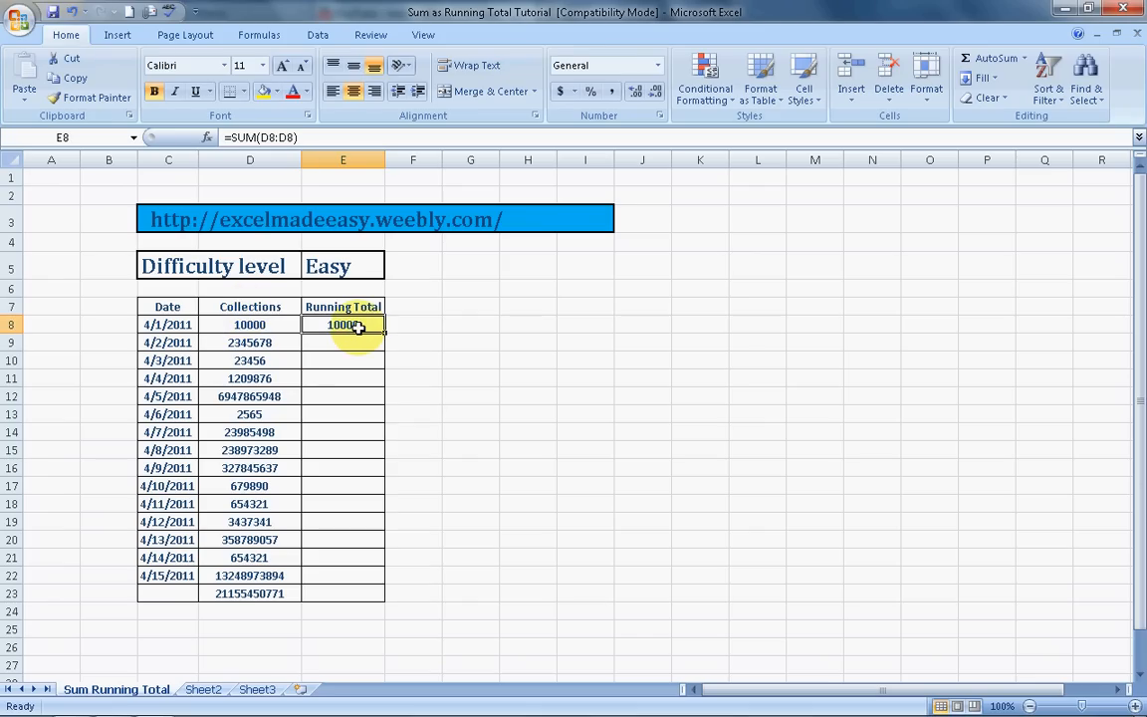
Anchor the range start in E8 with F4, making it =SUM($D$8:D8).
{"action": "double_click", "coordinate": [342, 325]}
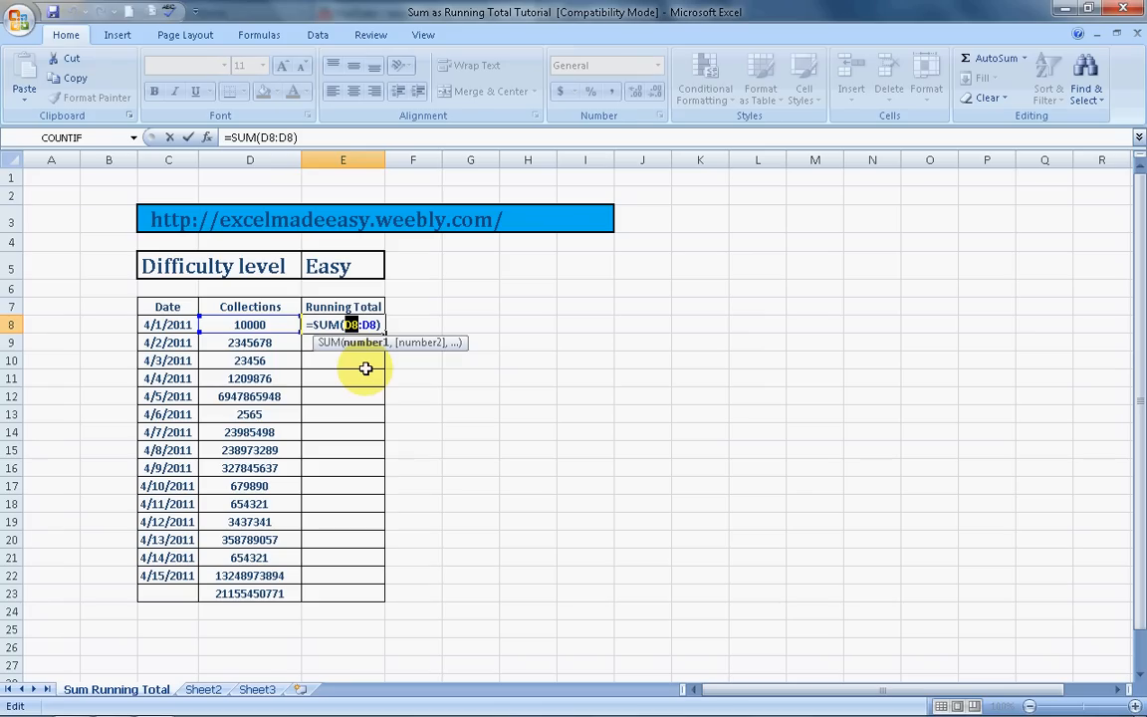
{"action": "key", "text": "f4"}
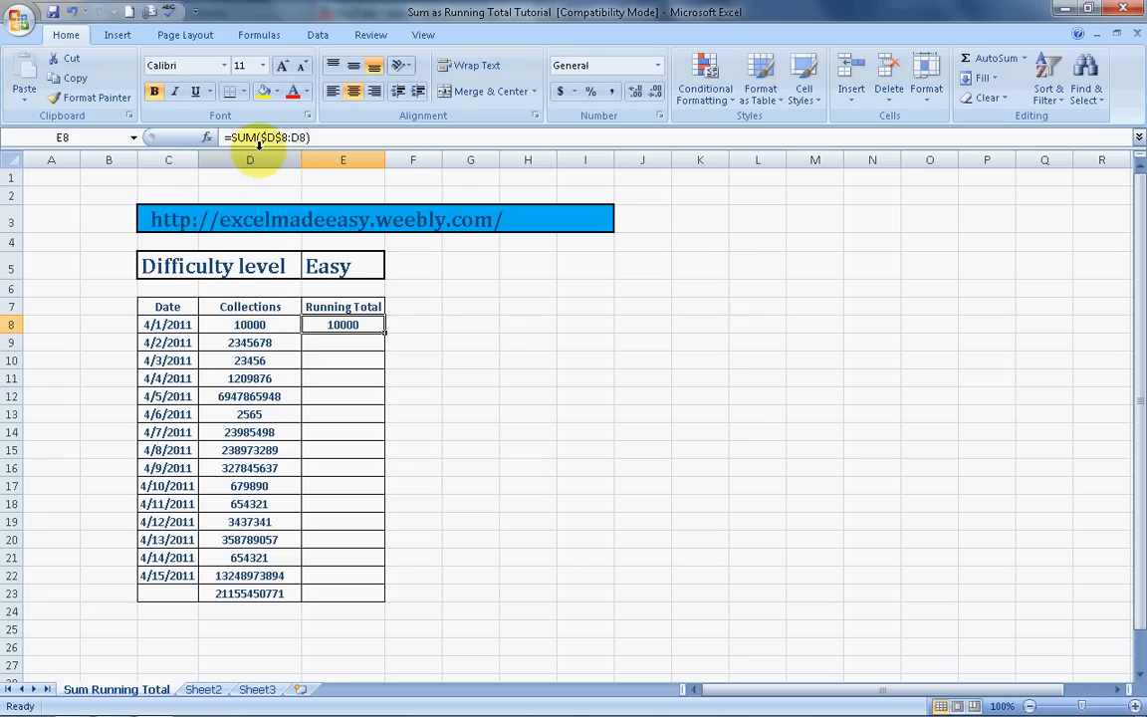
{"action": "mouse_move", "coordinate": [275, 158]}
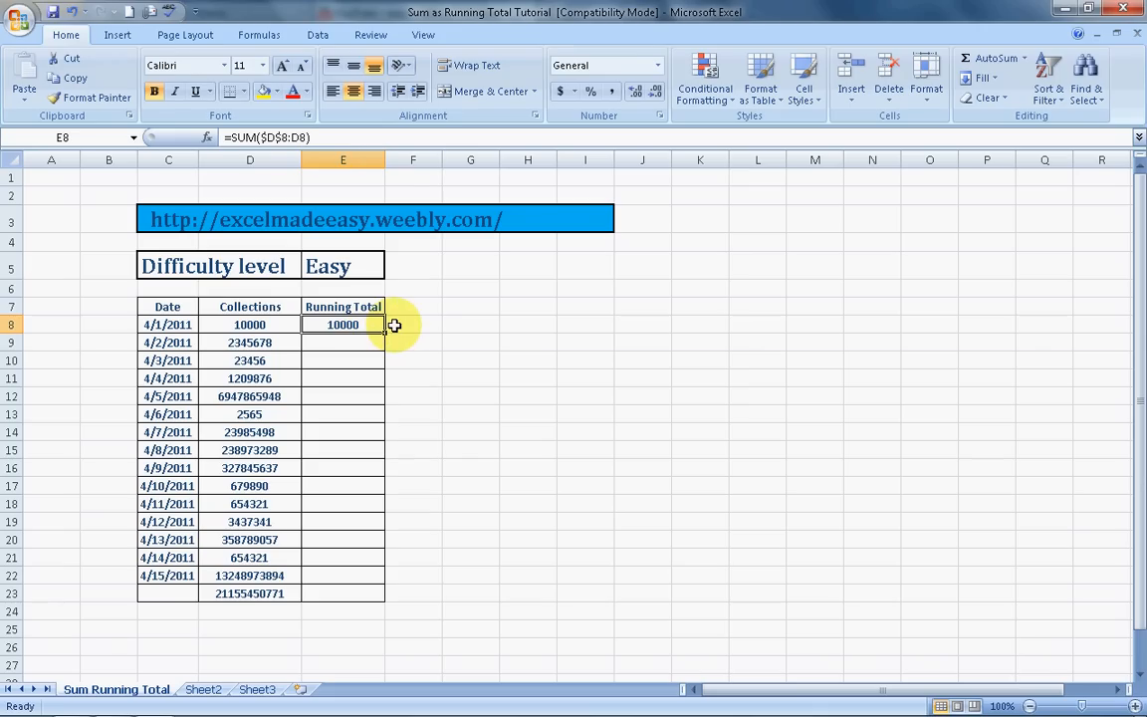
Copy E8's =SUM($D$8:D8) down into E9:E22 and verify the adjusted range in E14.
{"action": "left_click_drag", "start_coordinate": [343, 341], "coordinate": [342, 413]}
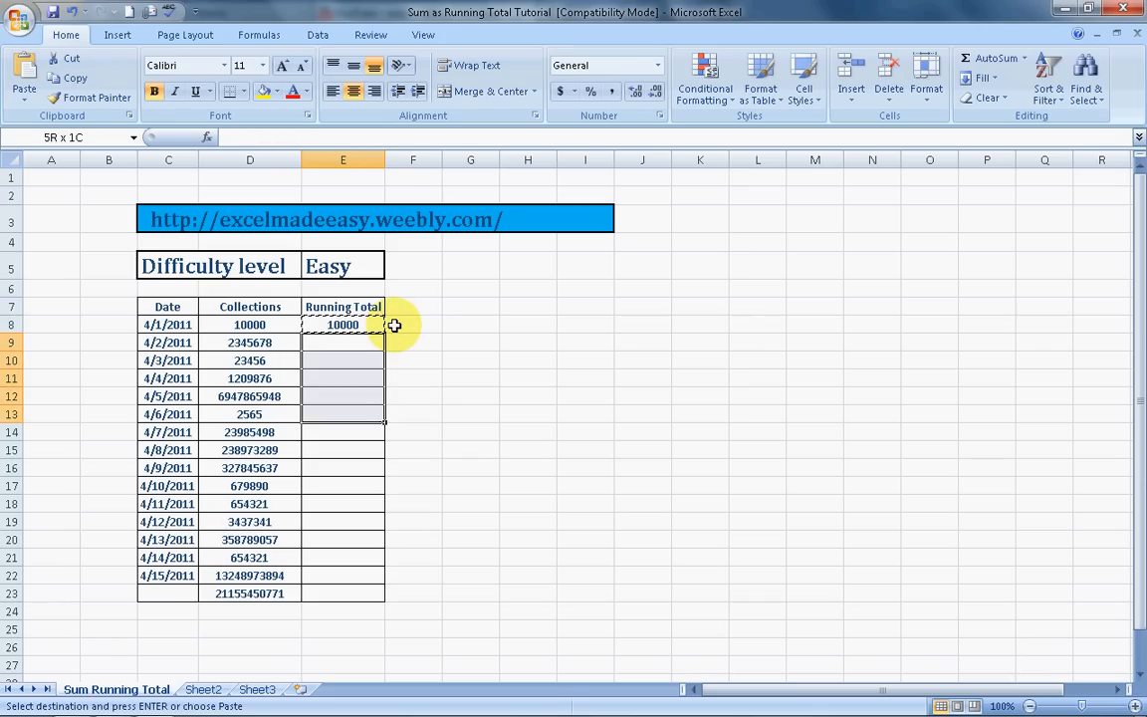
{"action": "left_click_drag", "start_coordinate": [343, 325], "coordinate": [342, 576]}
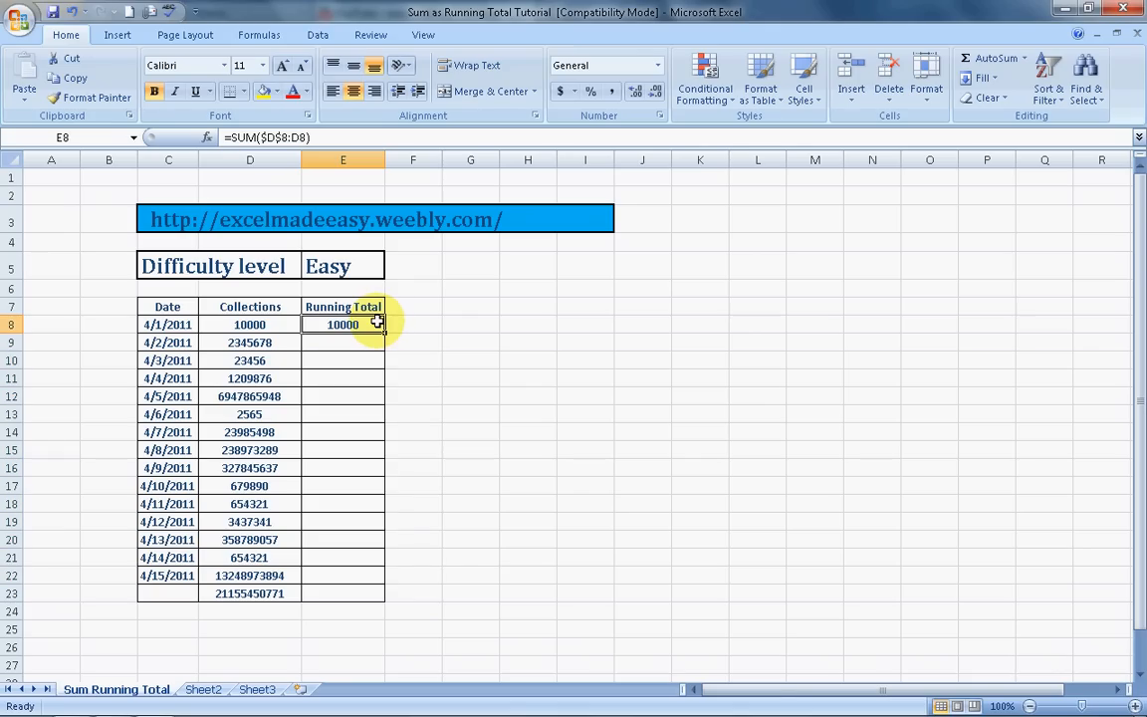
{"action": "right_click", "coordinate": [342, 325]}
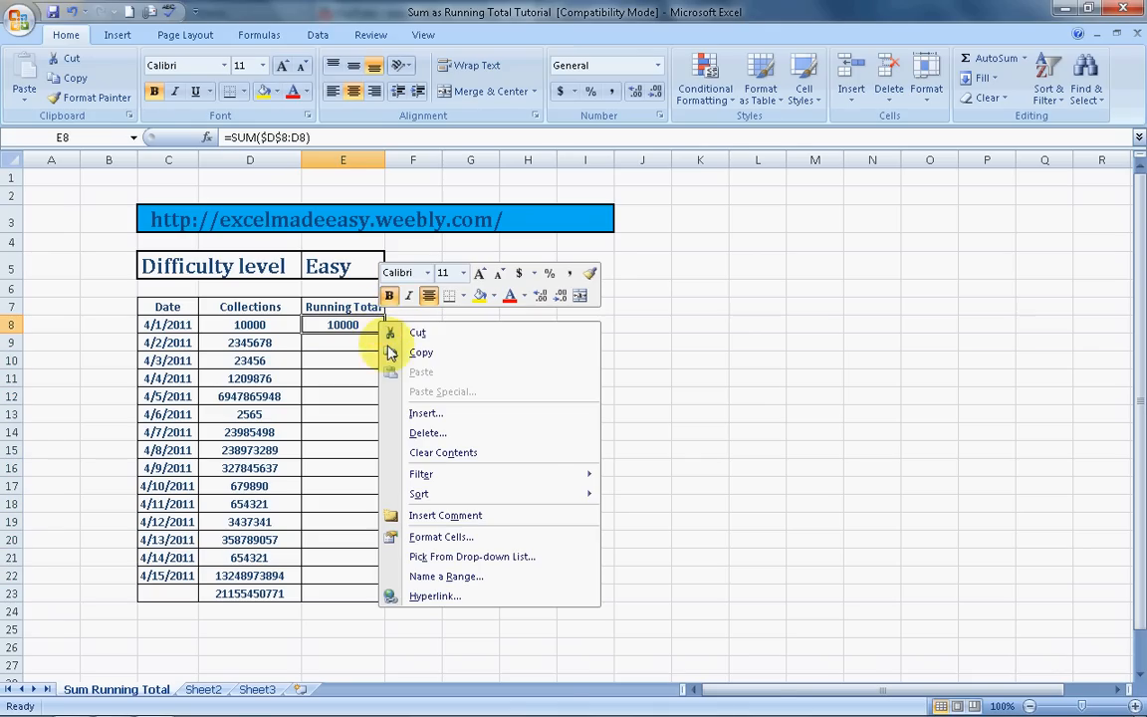
{"action": "left_click", "coordinate": [420, 351]}
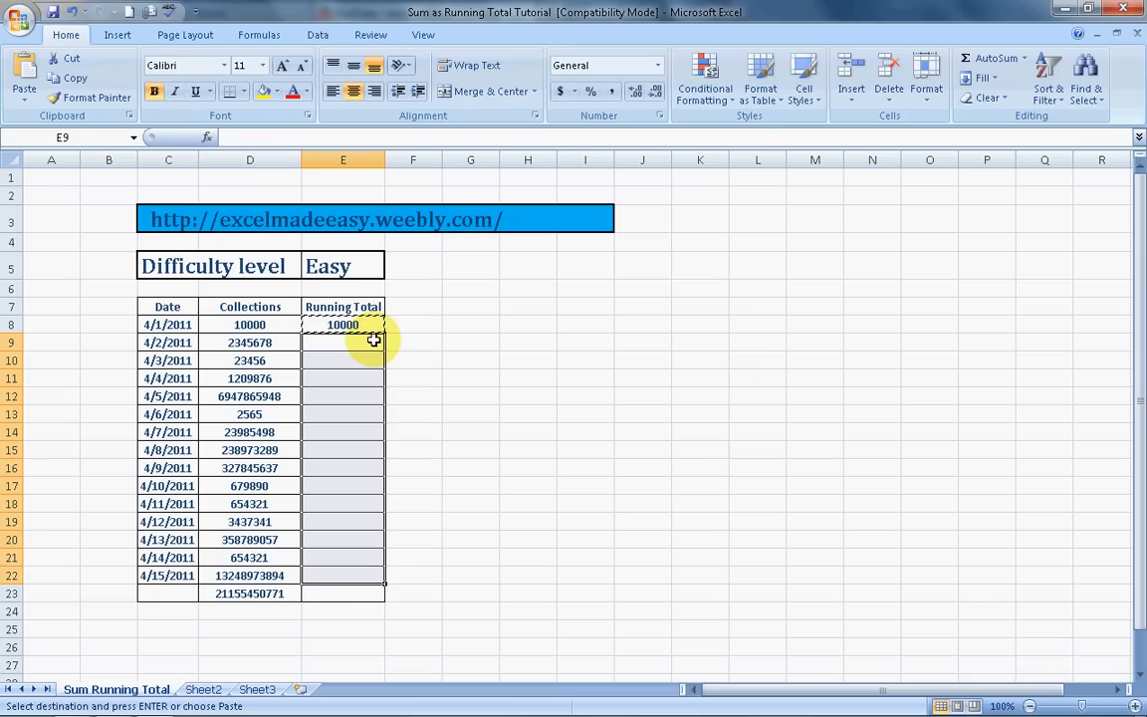
{"action": "right_click", "coordinate": [343, 341]}
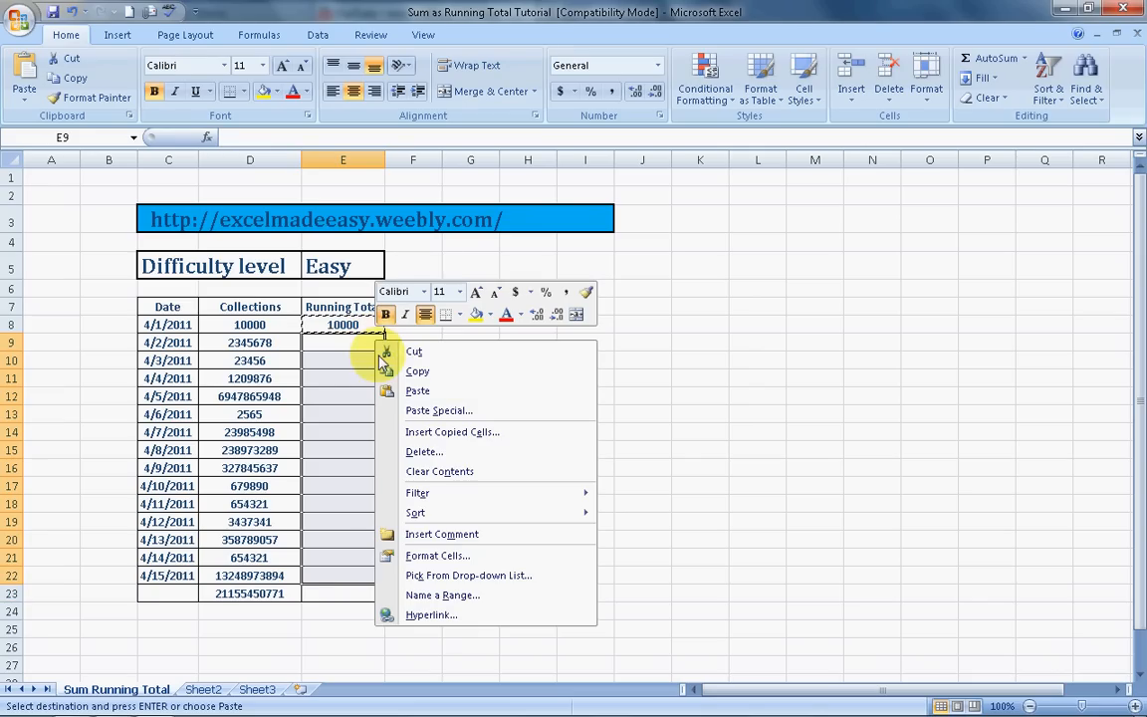
{"action": "left_click", "coordinate": [417, 390]}
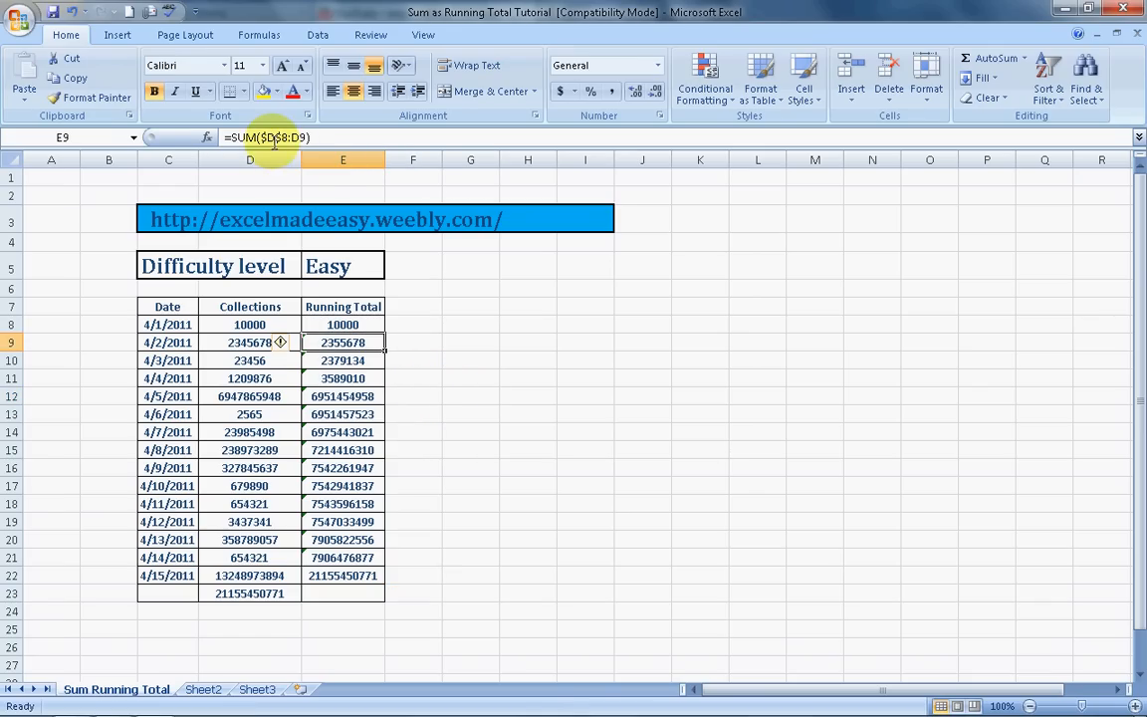
{"action": "mouse_move", "coordinate": [268, 137]}
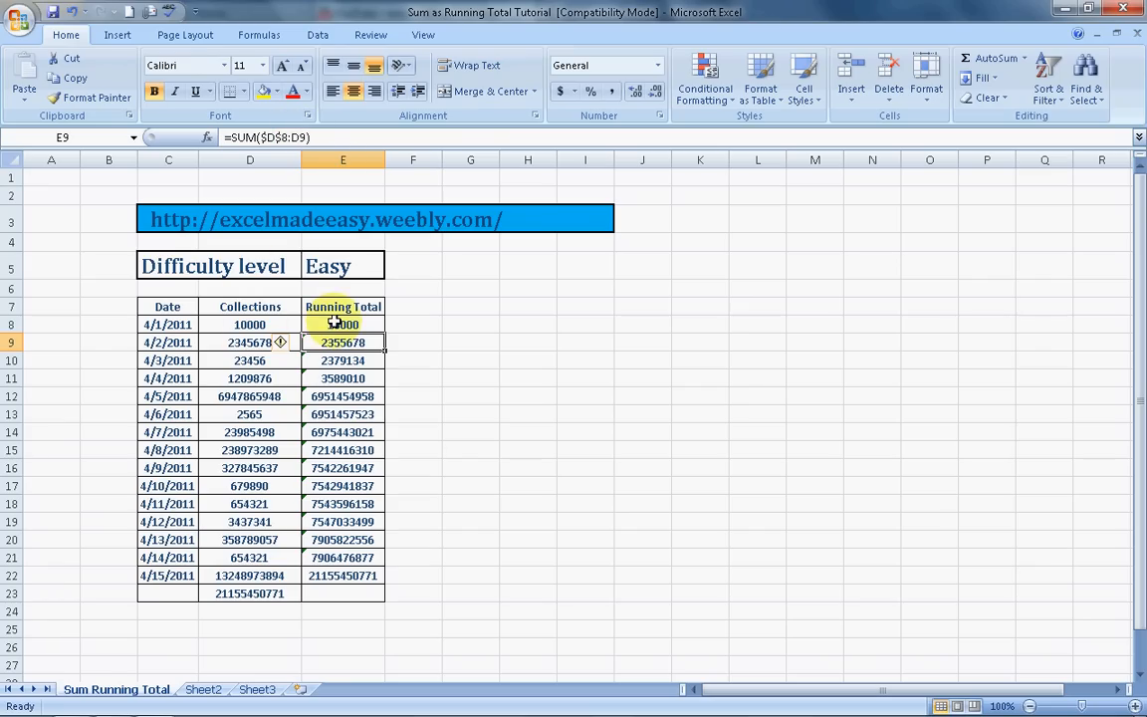
{"action": "left_click", "coordinate": [343, 324]}
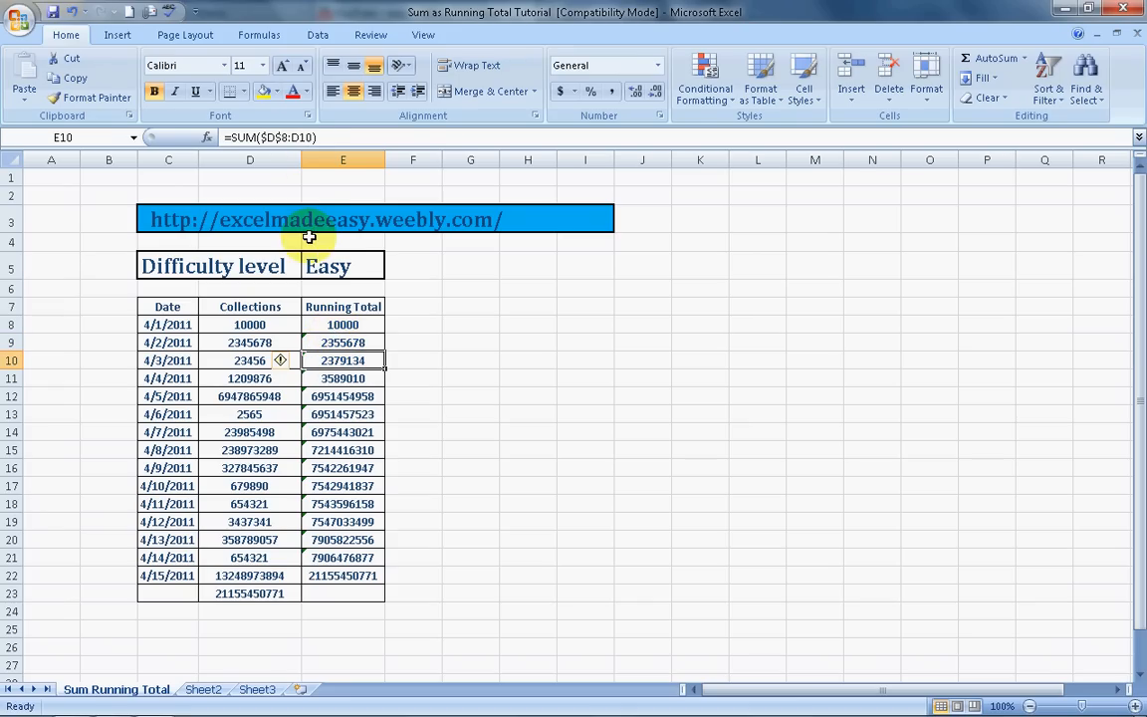
{"action": "left_click", "coordinate": [342, 431]}
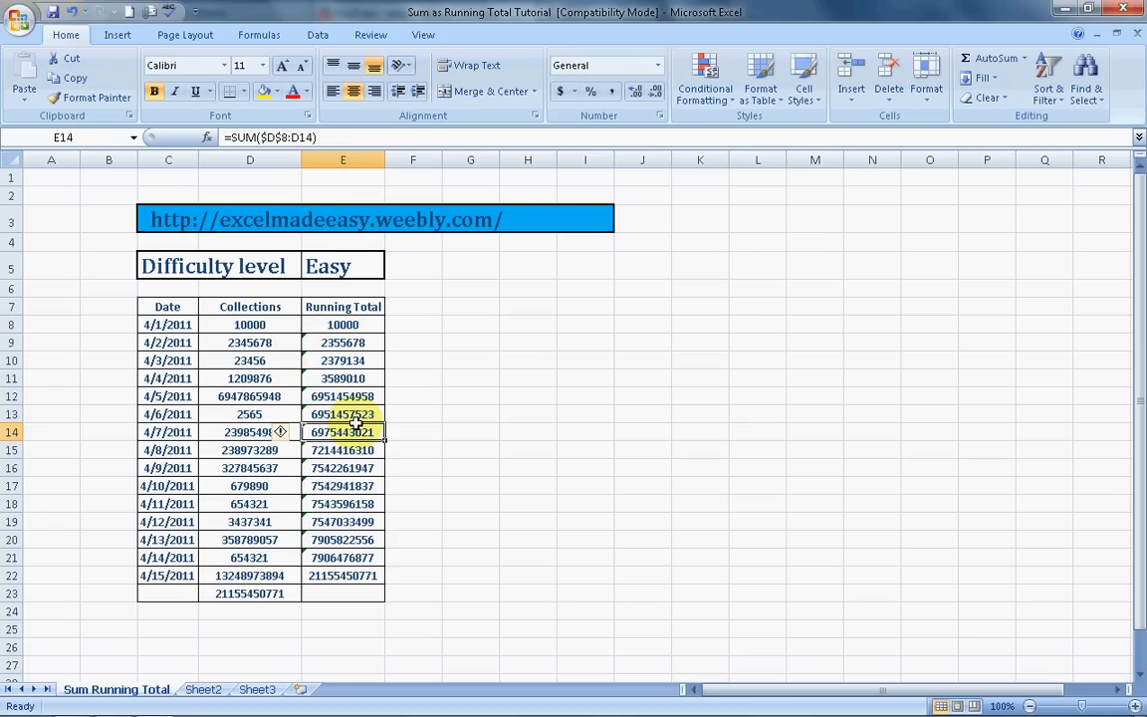
{"action": "left_click", "coordinate": [248, 341]}
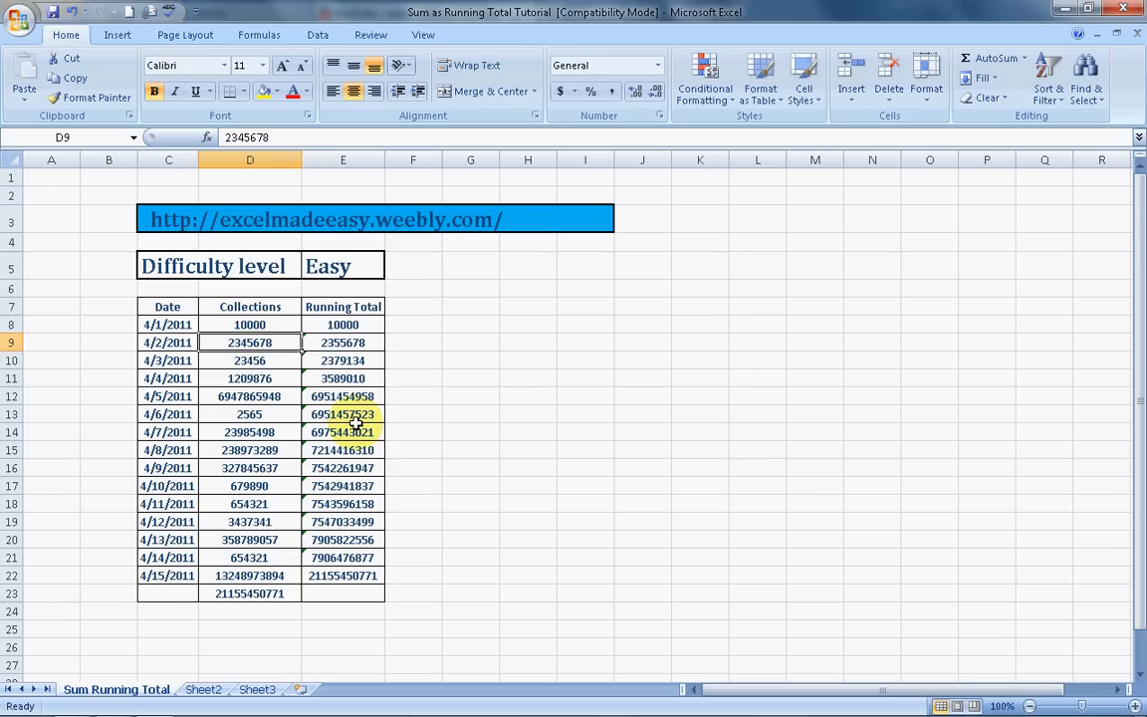
{"action": "left_click", "coordinate": [249, 325]}
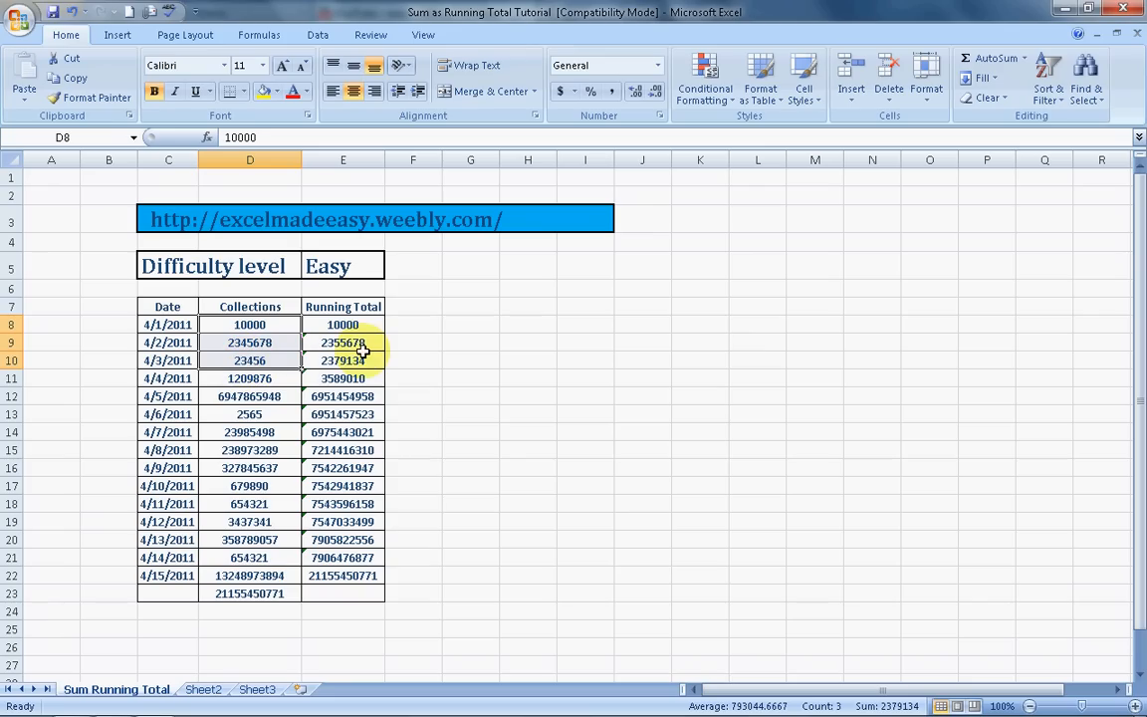
{"action": "left_click", "coordinate": [249, 378]}
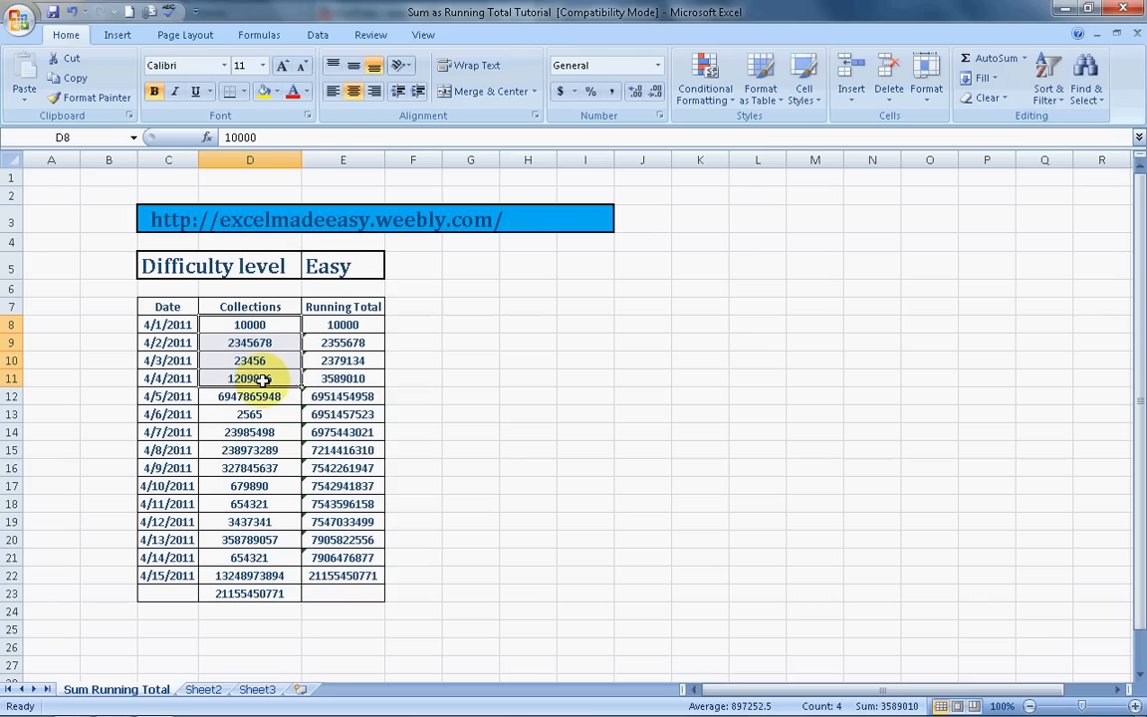
{"action": "left_click", "coordinate": [469, 378]}
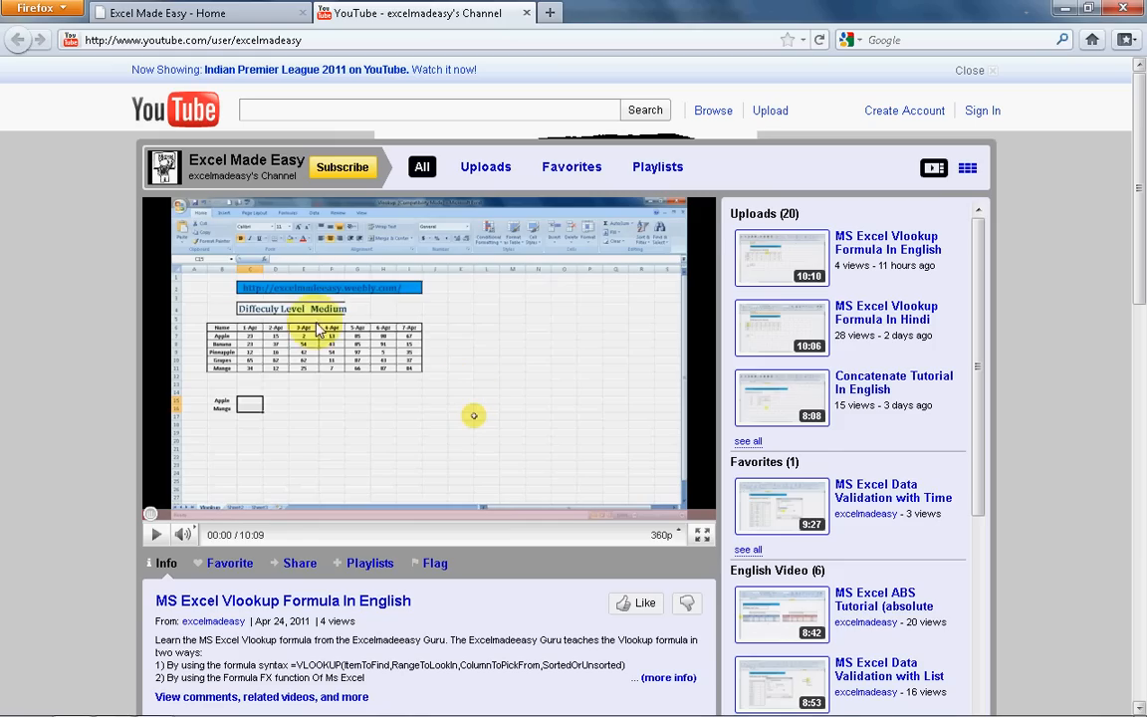
Subscribe to Excel Made Easy and scroll down to the channel comments and profile.
{"action": "left_click", "coordinate": [342, 166]}
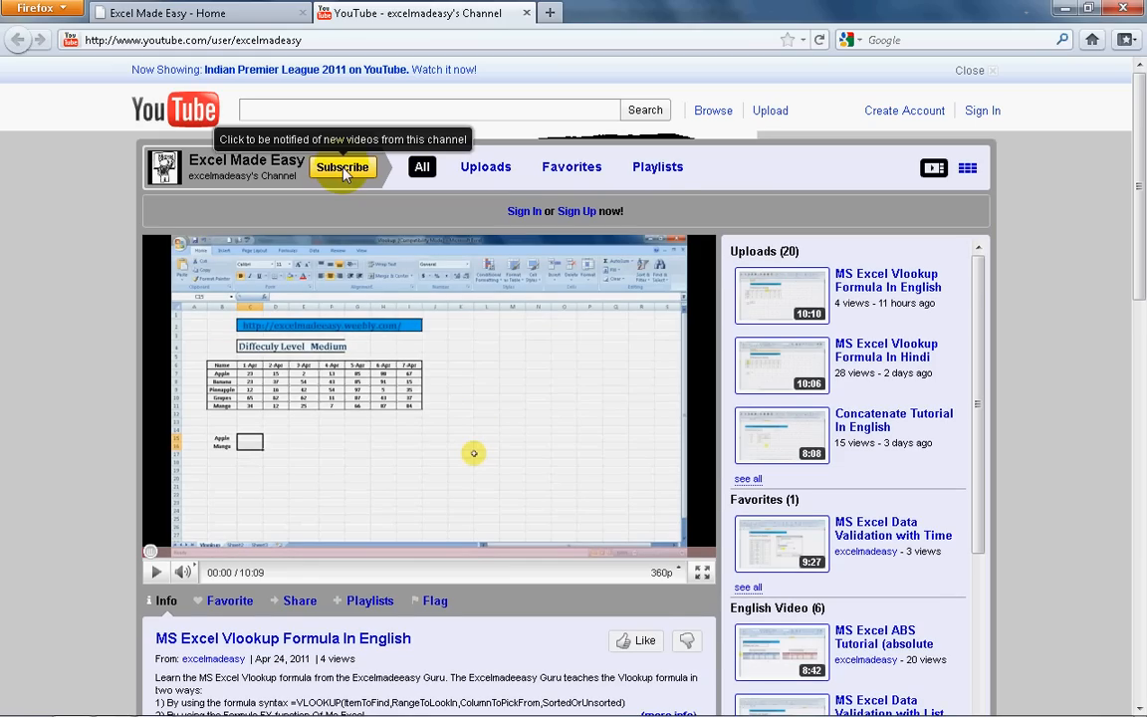
{"action": "mouse_move", "coordinate": [563, 211]}
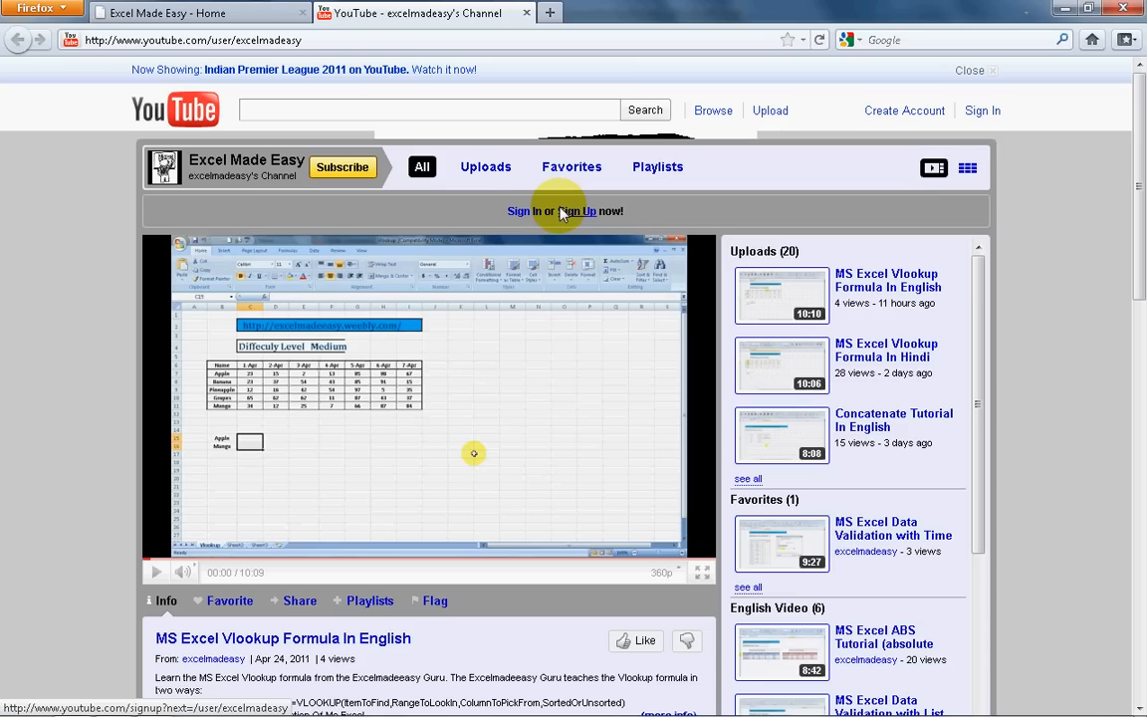
{"action": "scroll", "scroll_direction": "down", "scroll_amount": 3}
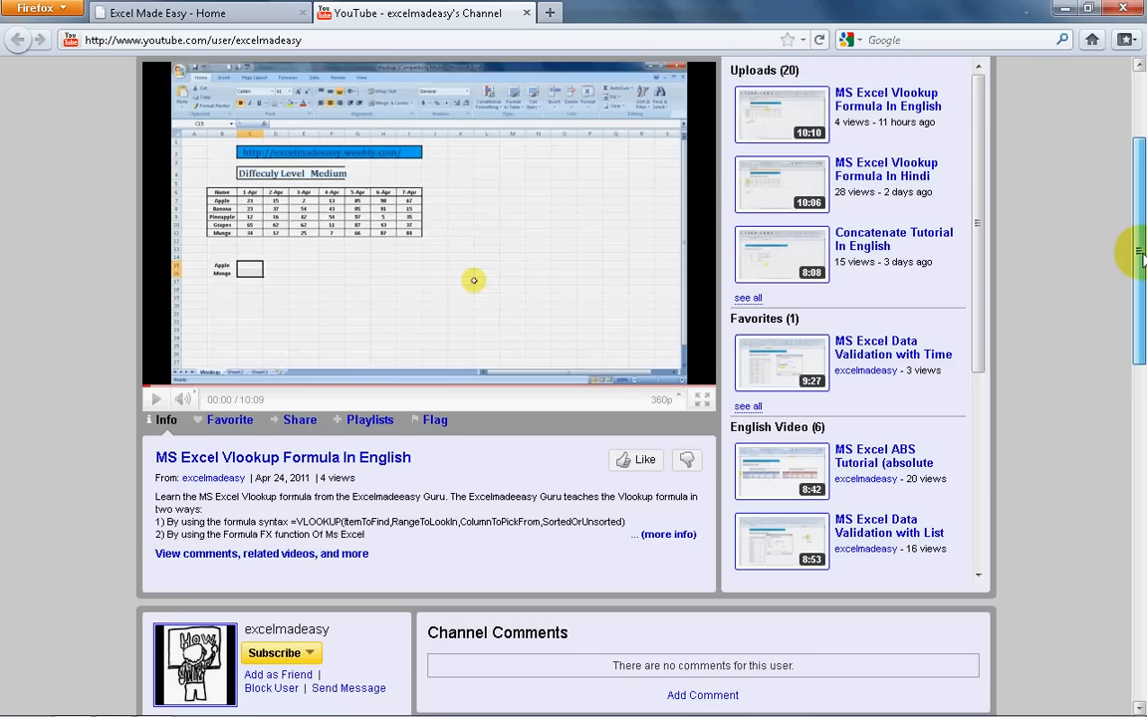
{"action": "scroll", "scroll_direction": "down", "scroll_amount": 3}
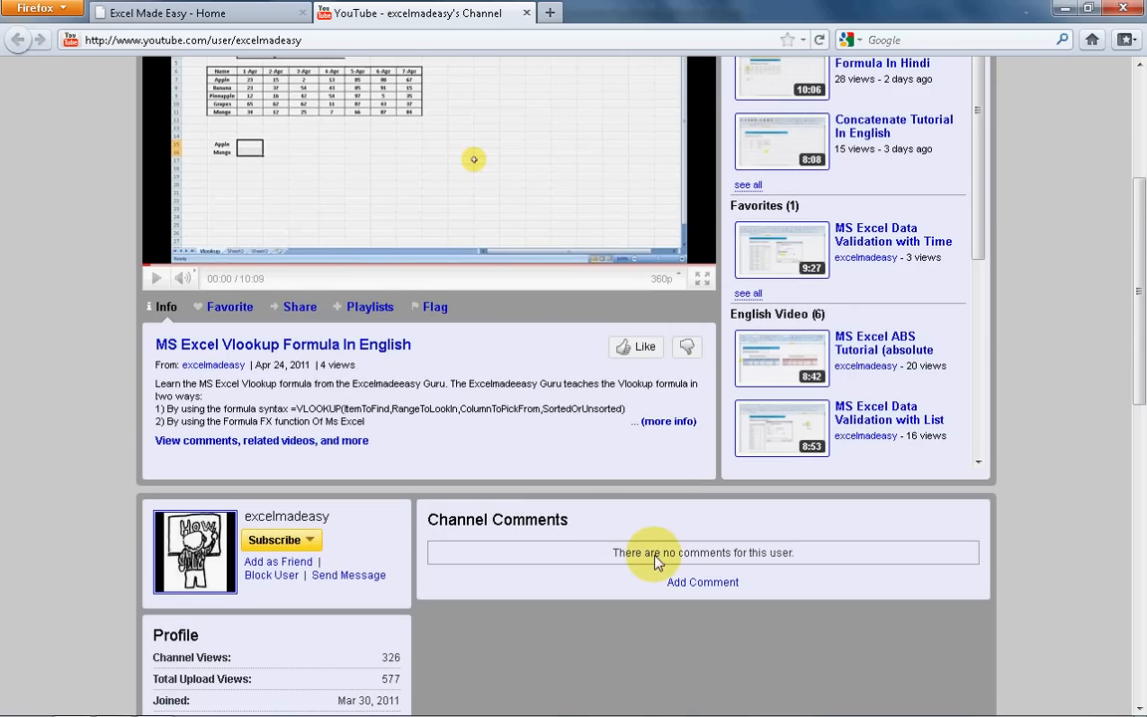
{"action": "mouse_move", "coordinate": [897, 535]}
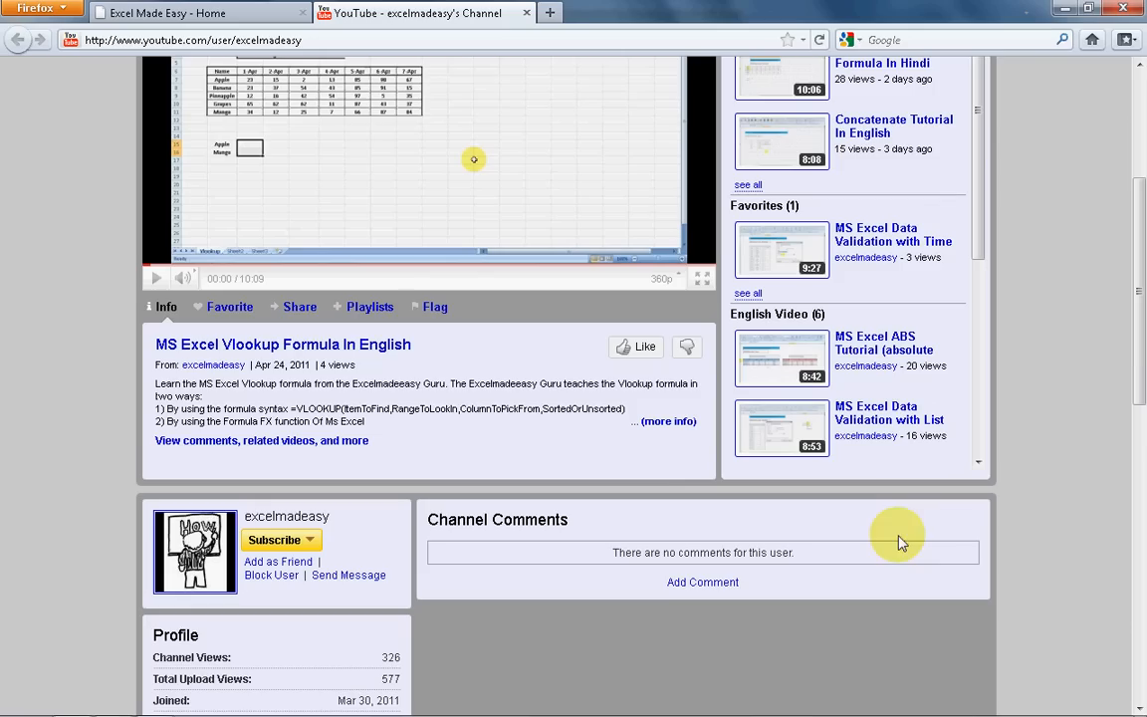
{"action": "scroll", "scroll_direction": "up", "scroll_amount": 3}
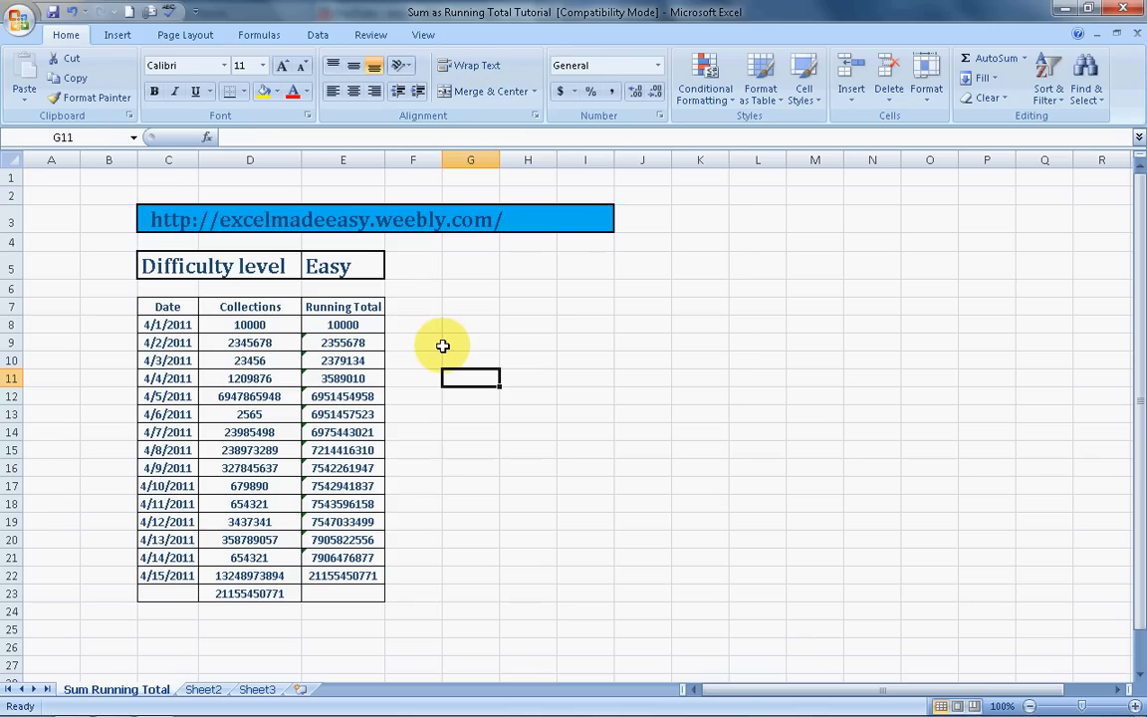
{"action": "mouse_move", "coordinate": [283, 225]}
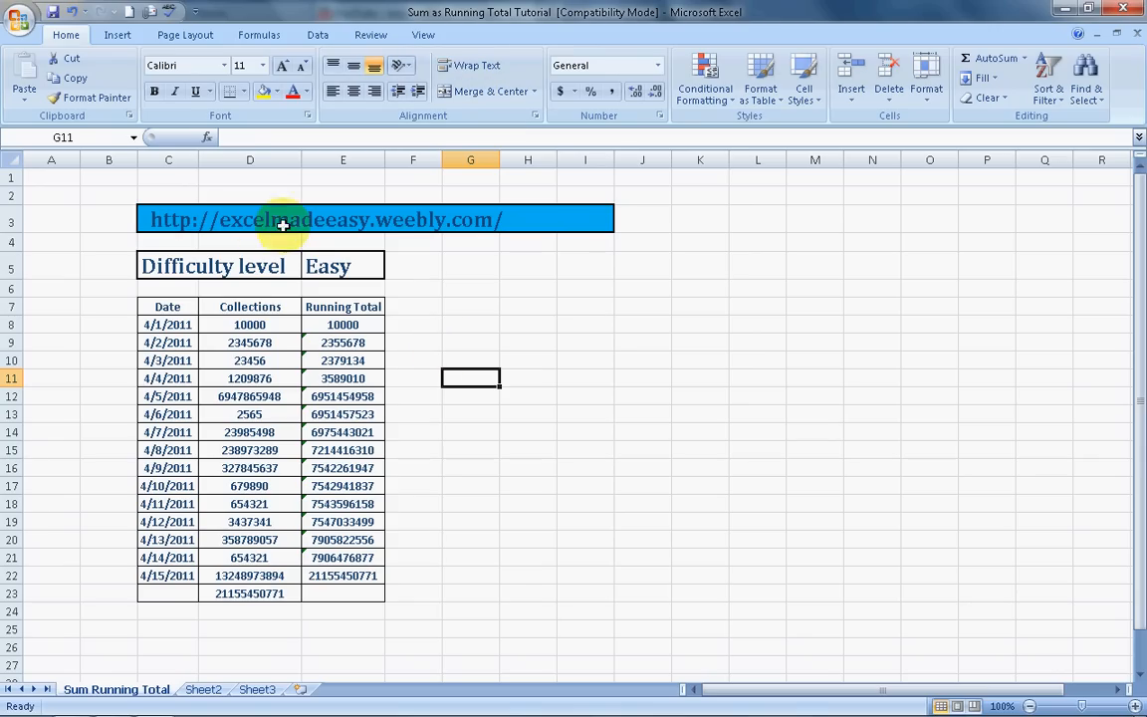
{"action": "mouse_move", "coordinate": [478, 236]}
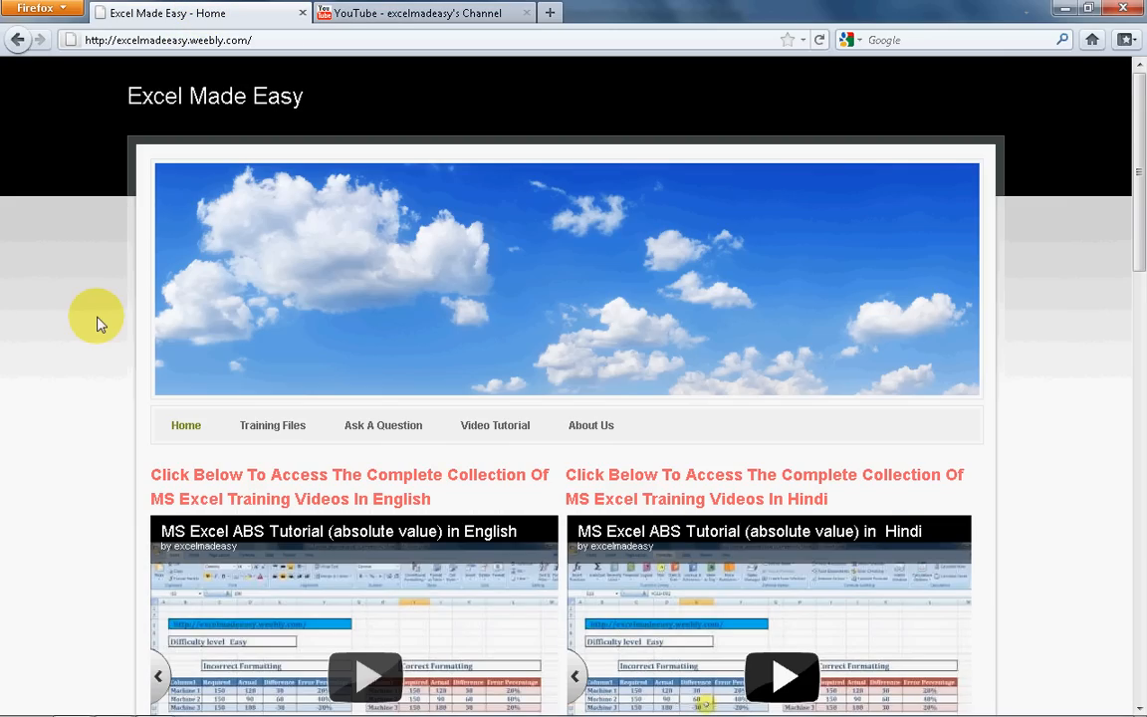
{"action": "mouse_move", "coordinate": [637, 438]}
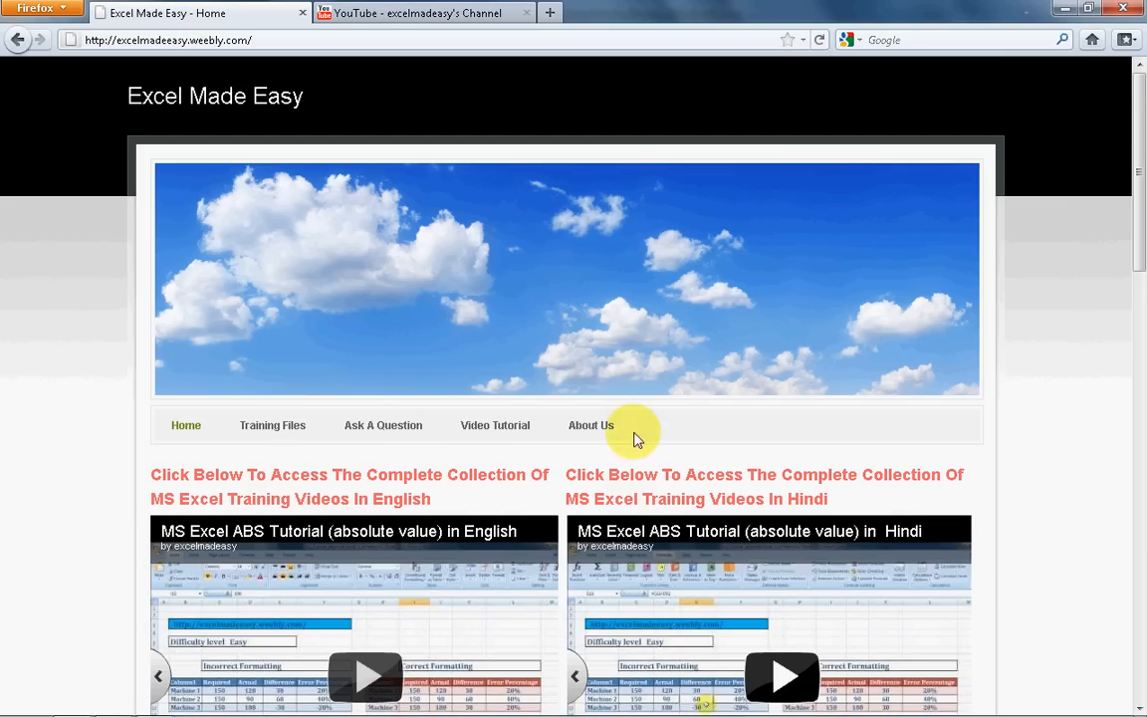
{"action": "mouse_move", "coordinate": [273, 425]}
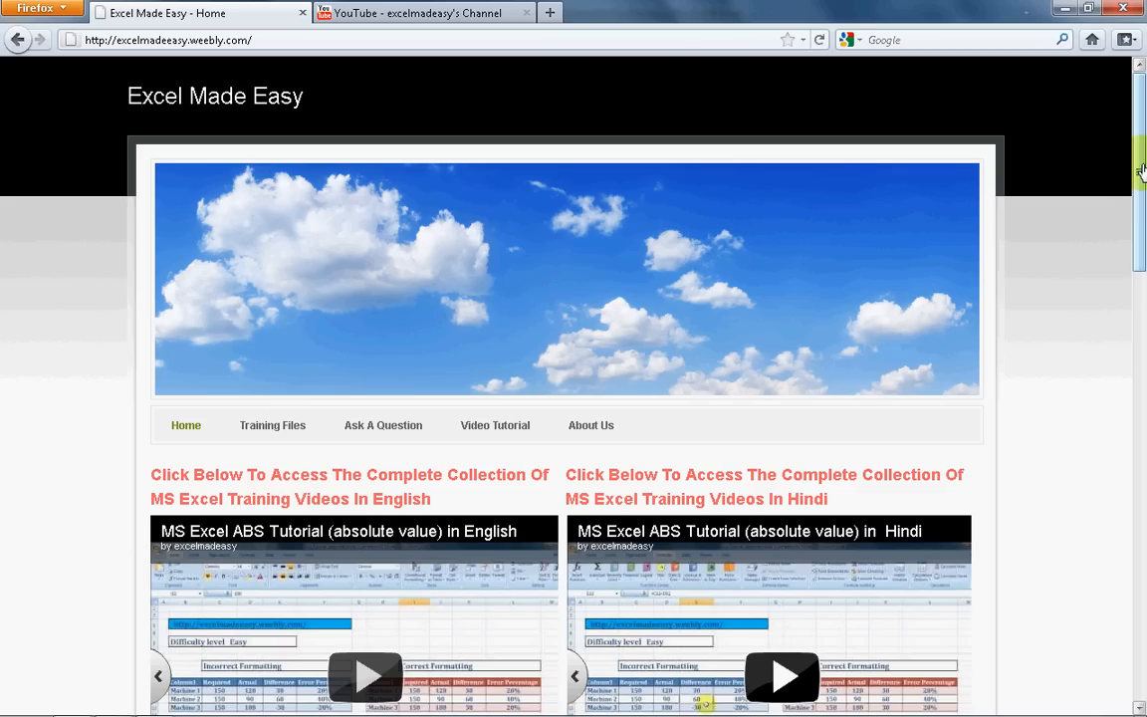
Scroll the Excel Made Easy home page past the welcome text and links to the Facebook box.
{"action": "scroll", "scroll_direction": "down", "scroll_amount": 3}
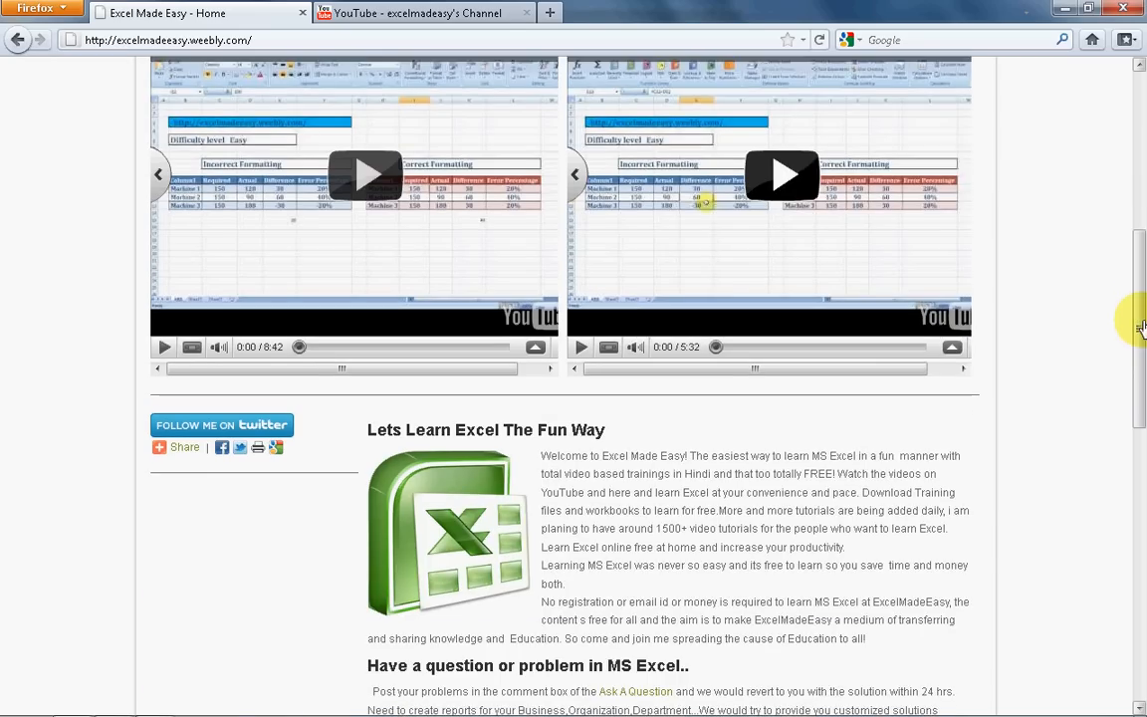
{"action": "scroll", "scroll_direction": "down", "scroll_amount": 3}
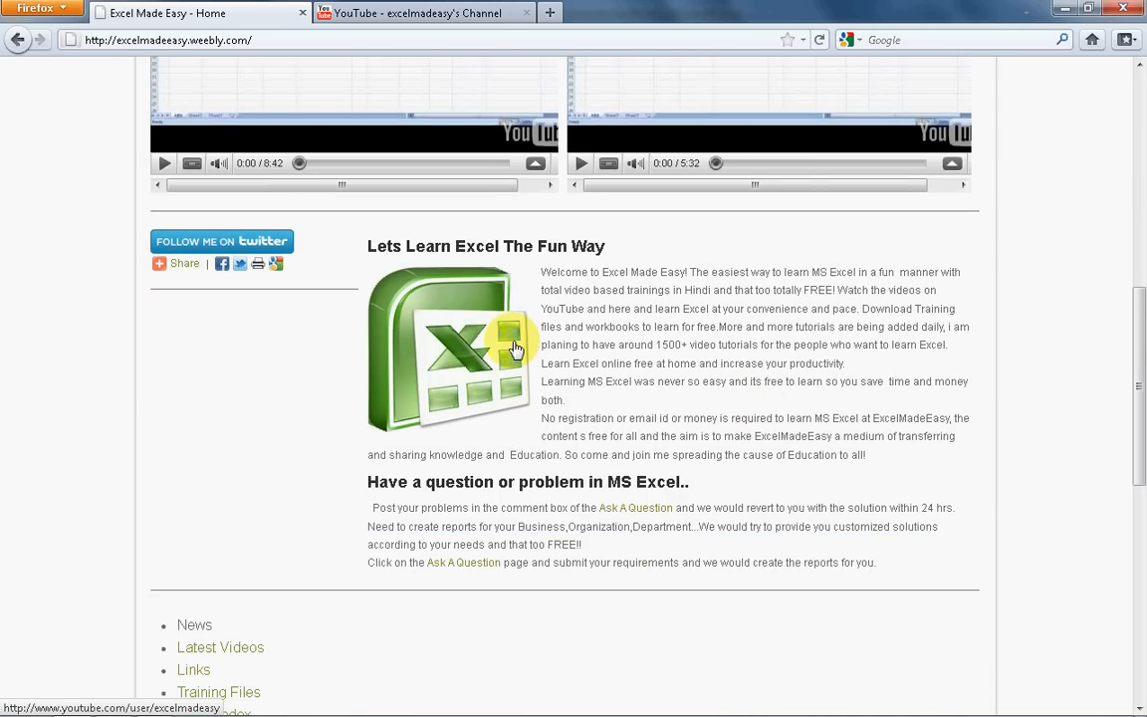
{"action": "mouse_move", "coordinate": [383, 272]}
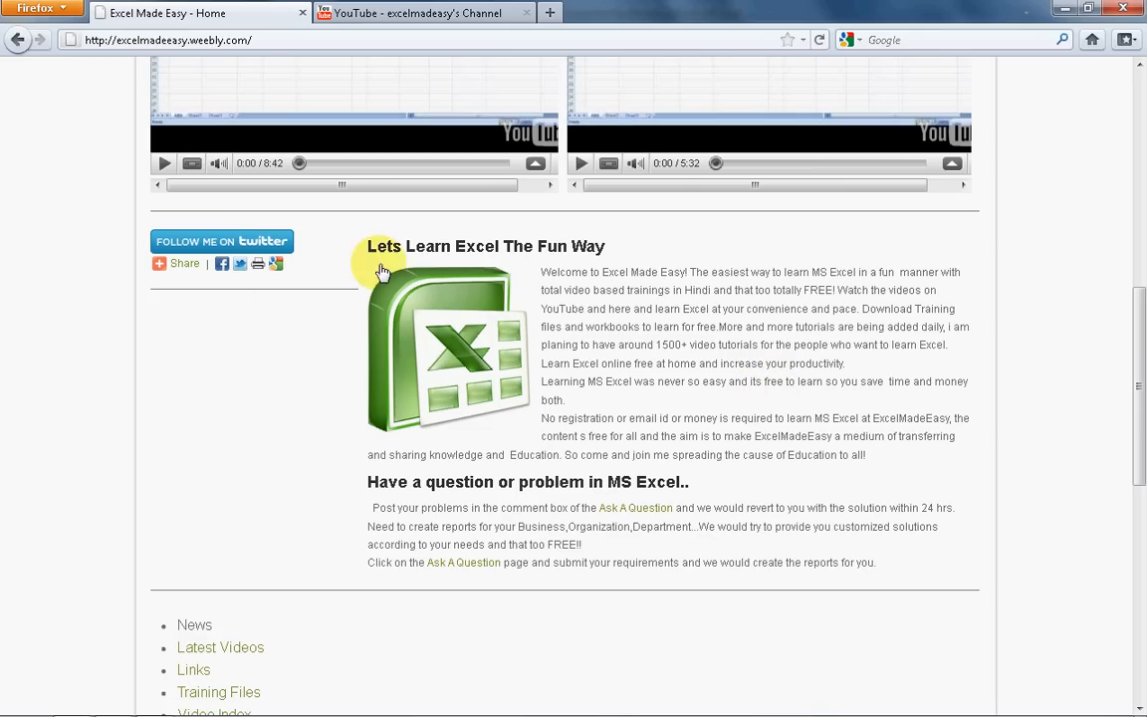
{"action": "mouse_move", "coordinate": [337, 300]}
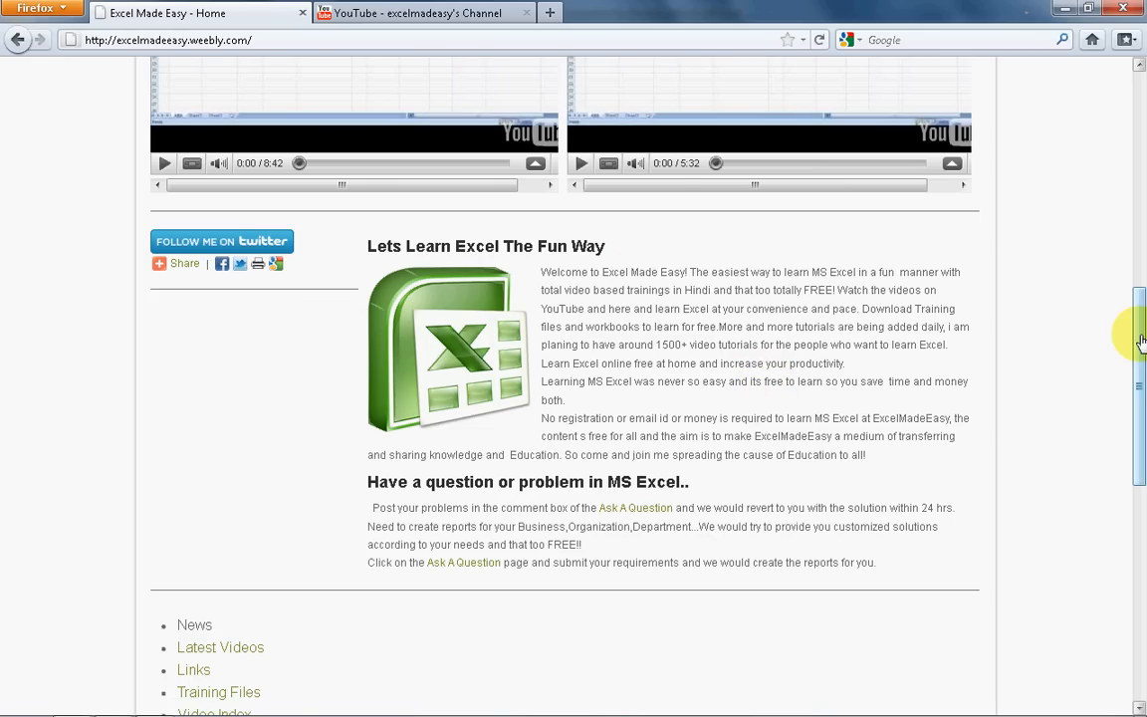
{"action": "scroll", "scroll_direction": "down", "scroll_amount": 3}
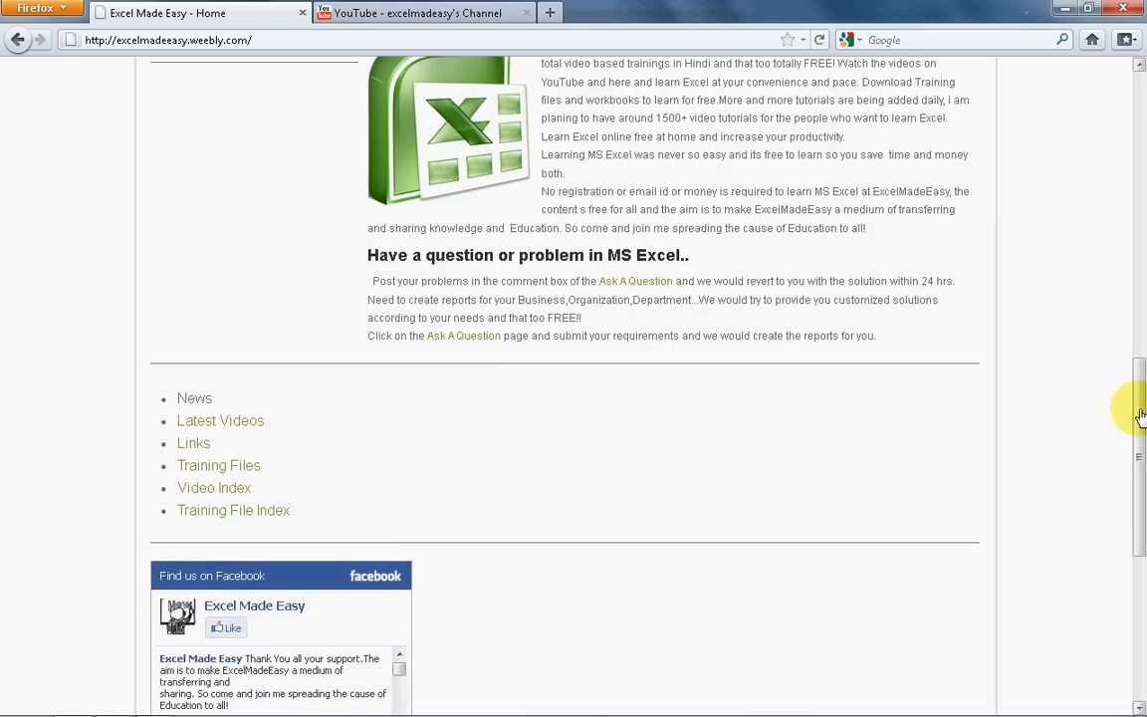
{"action": "scroll", "scroll_direction": "down", "scroll_amount": 3}
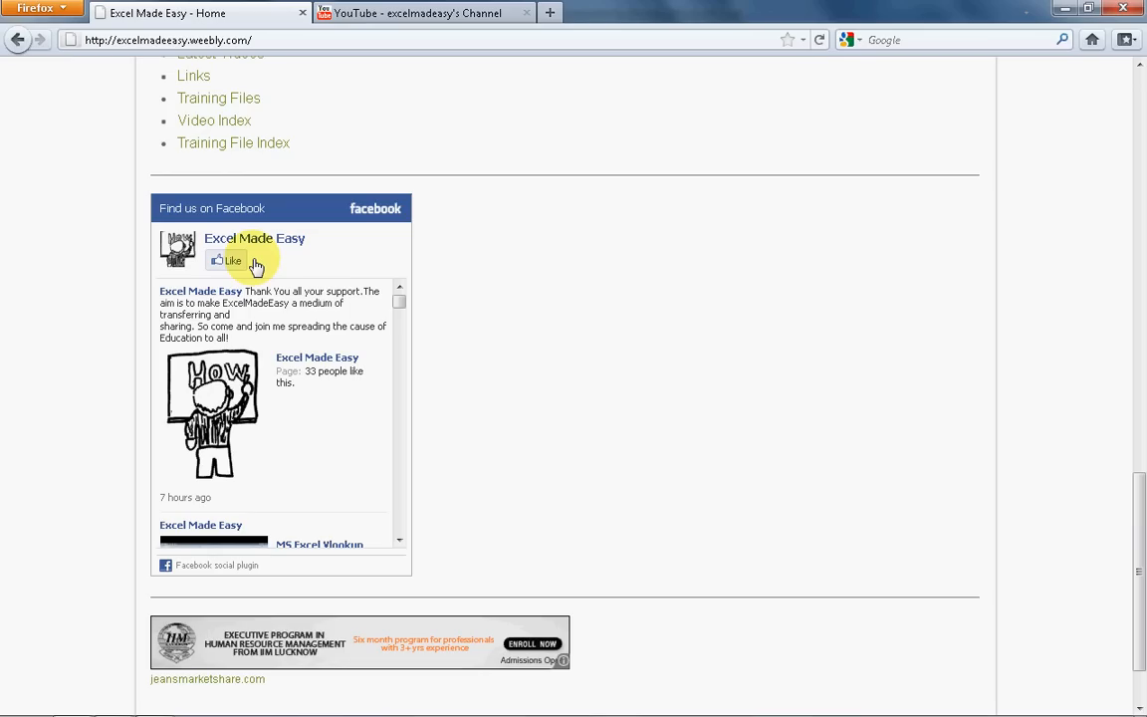
{"action": "mouse_move", "coordinate": [880, 416]}
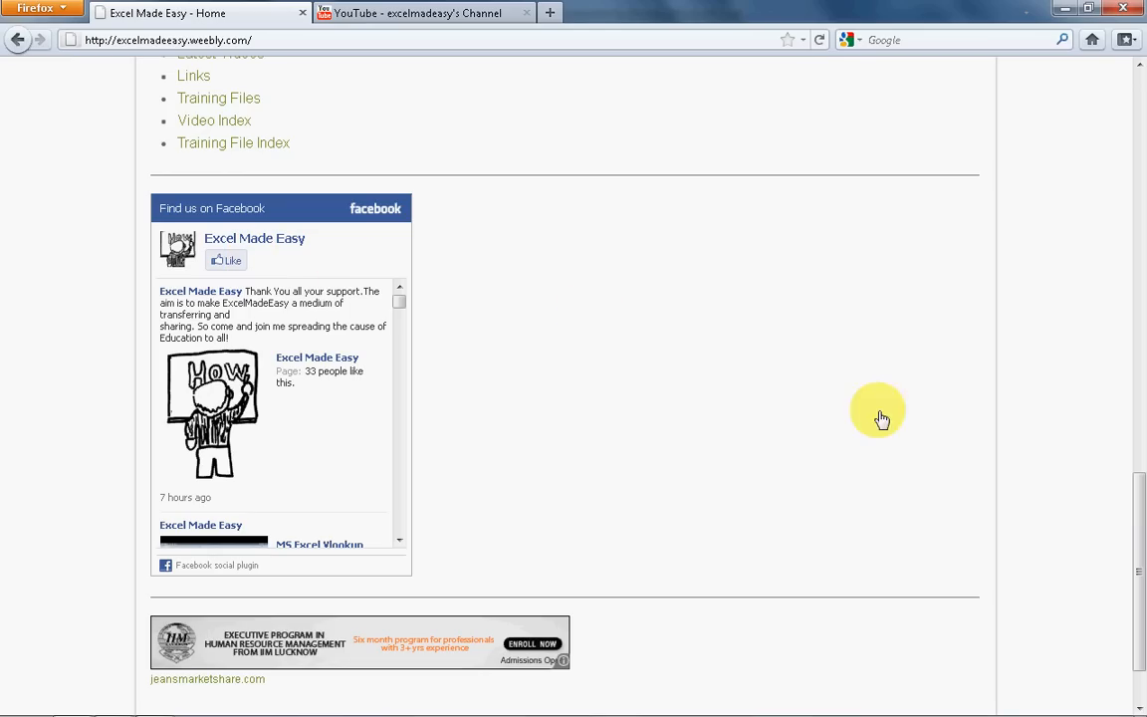